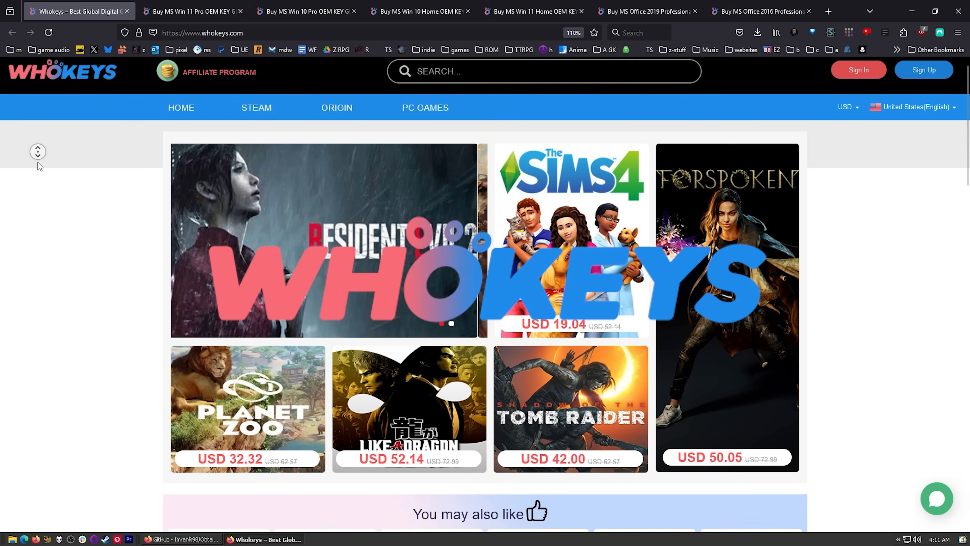
# - Apply the TS25 coupon to the Windows 11 Pro key order in the cart
pyautogui.click(192, 11)
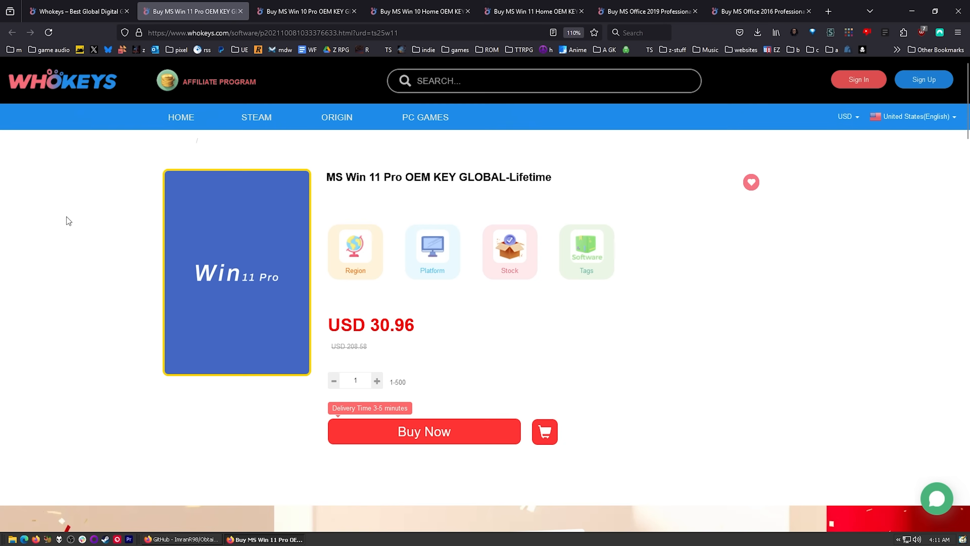
pyautogui.click(424, 432)
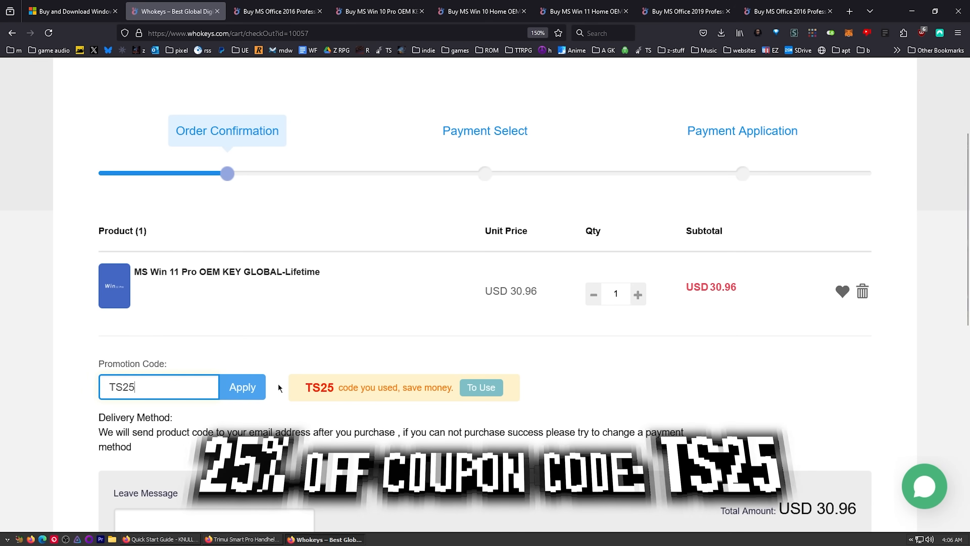
pyautogui.click(242, 387)
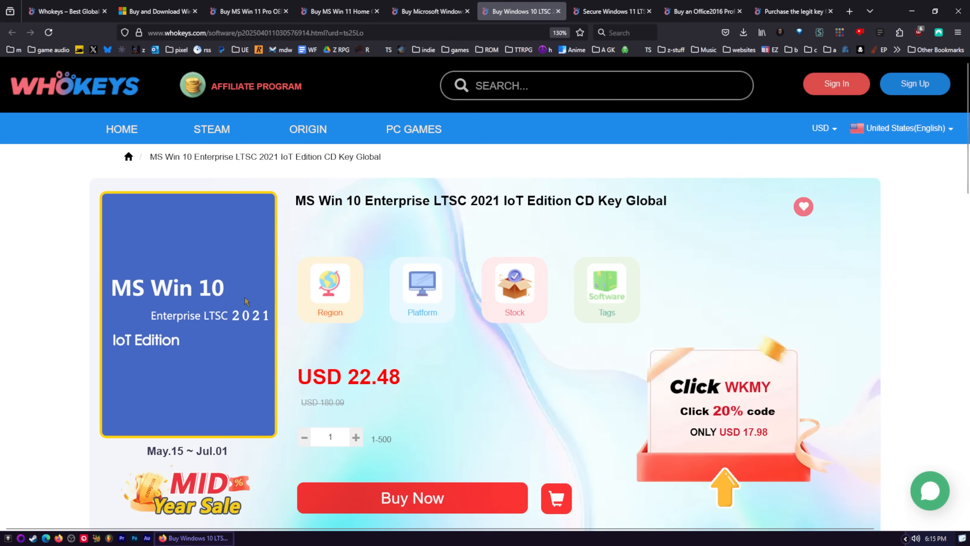
pyautogui.moveTo(195, 309)
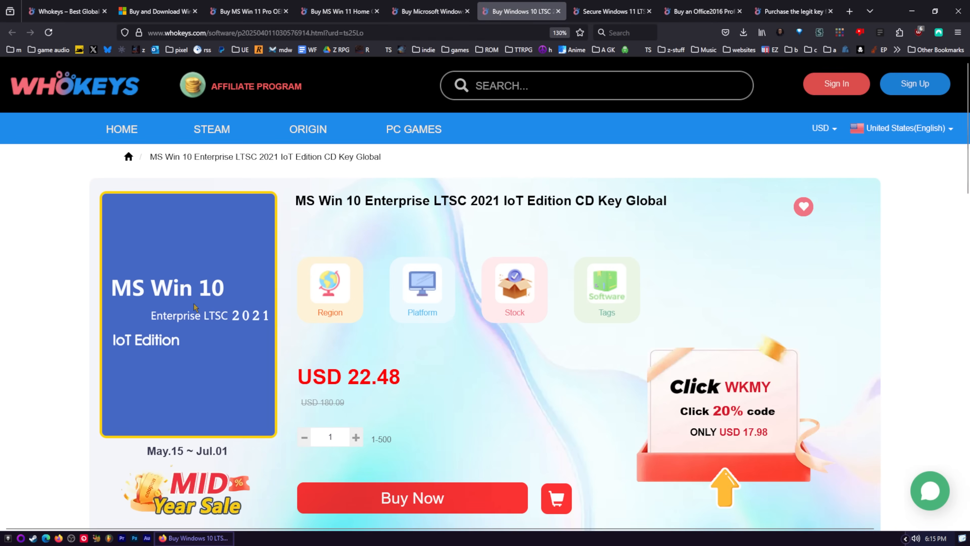
pyautogui.moveTo(195, 336)
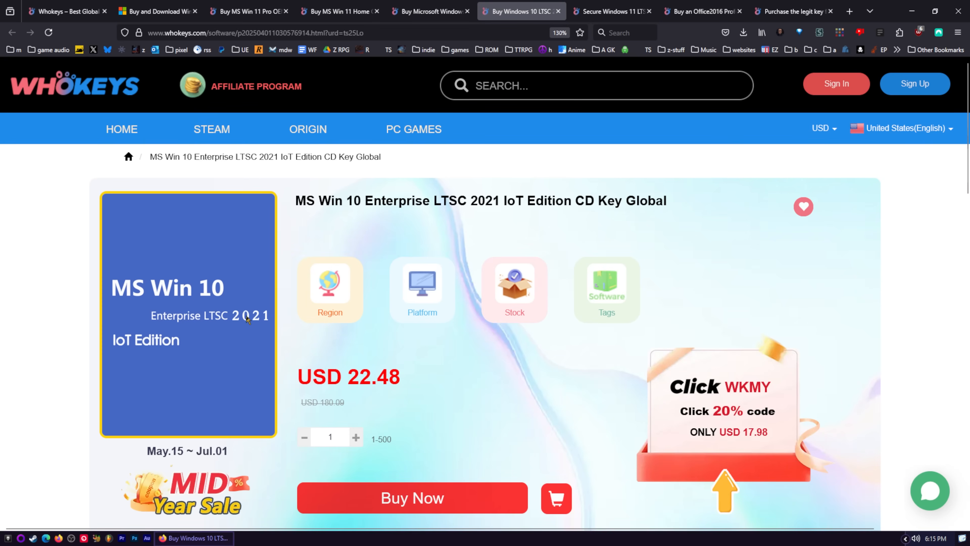
pyautogui.moveTo(209, 334)
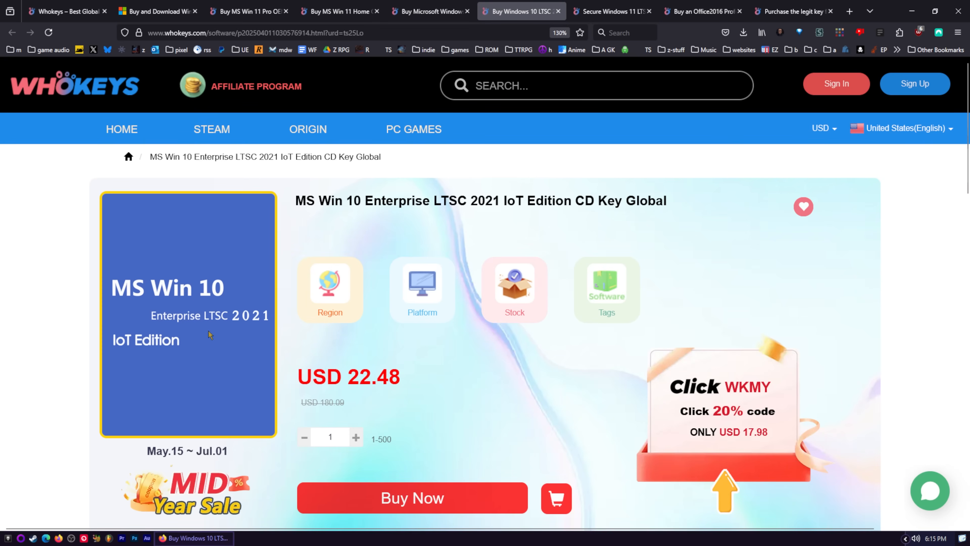
# - Review the Windows 11 Enterprise LTSC, Home, 10 Pro, 10 LTSC and 11 Pro listings' discounted prices
pyautogui.click(609, 11)
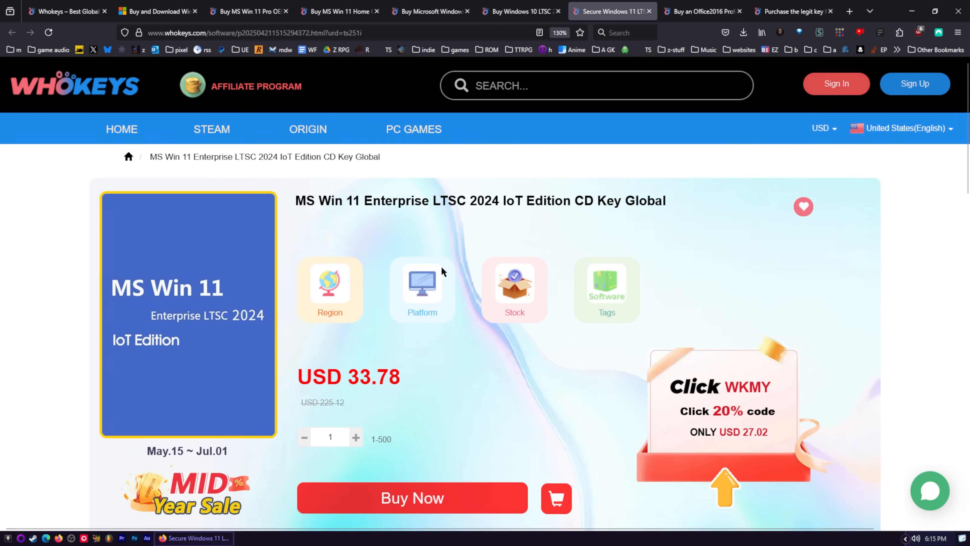
pyautogui.moveTo(263, 304)
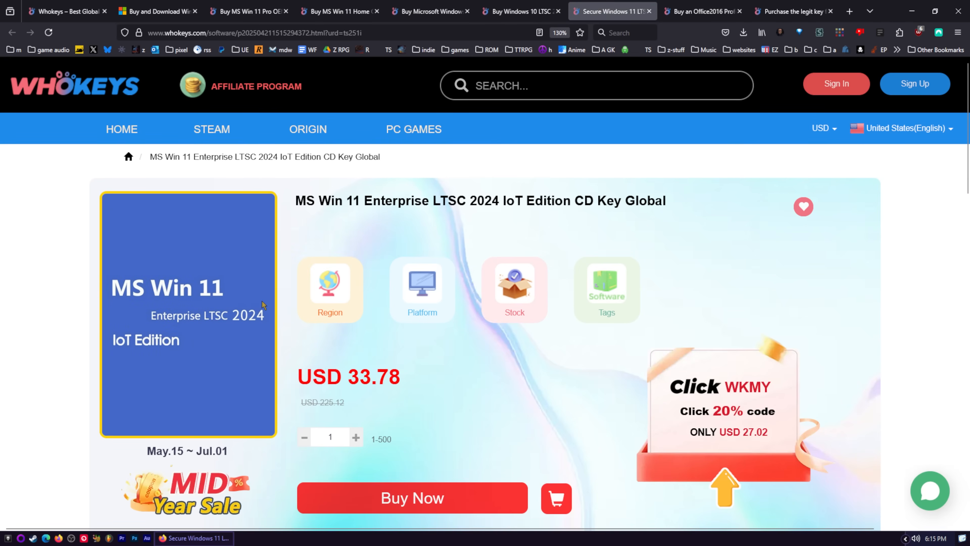
pyautogui.click(337, 11)
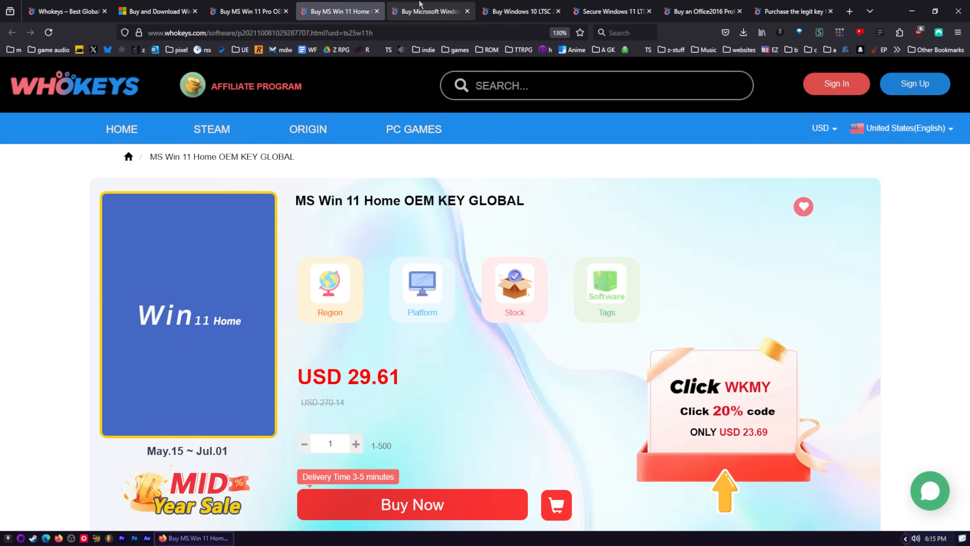
pyautogui.click(427, 11)
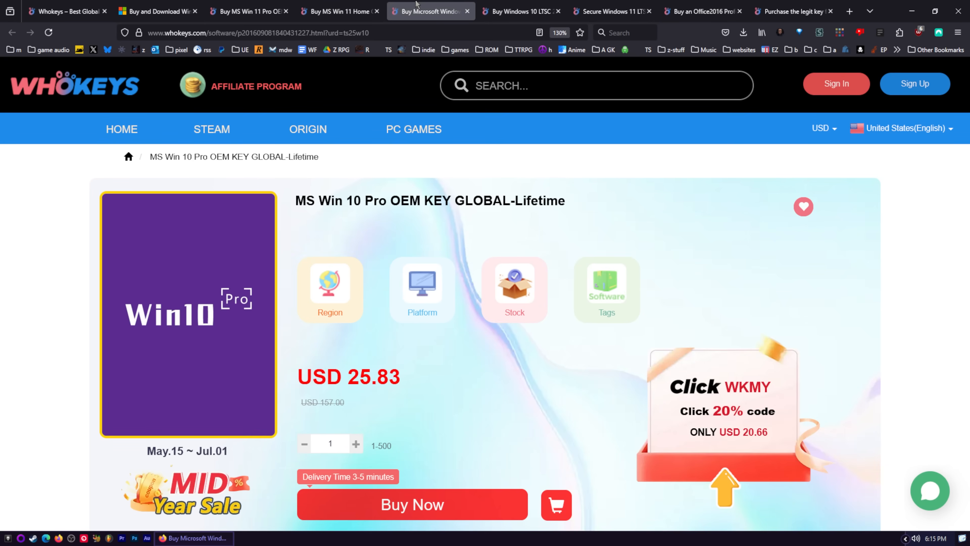
pyautogui.click(519, 11)
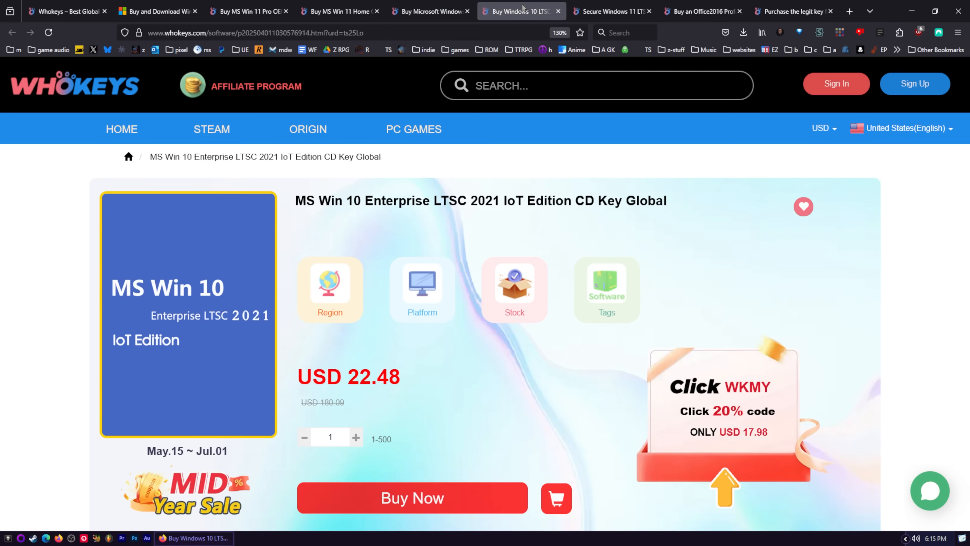
pyautogui.click(248, 11)
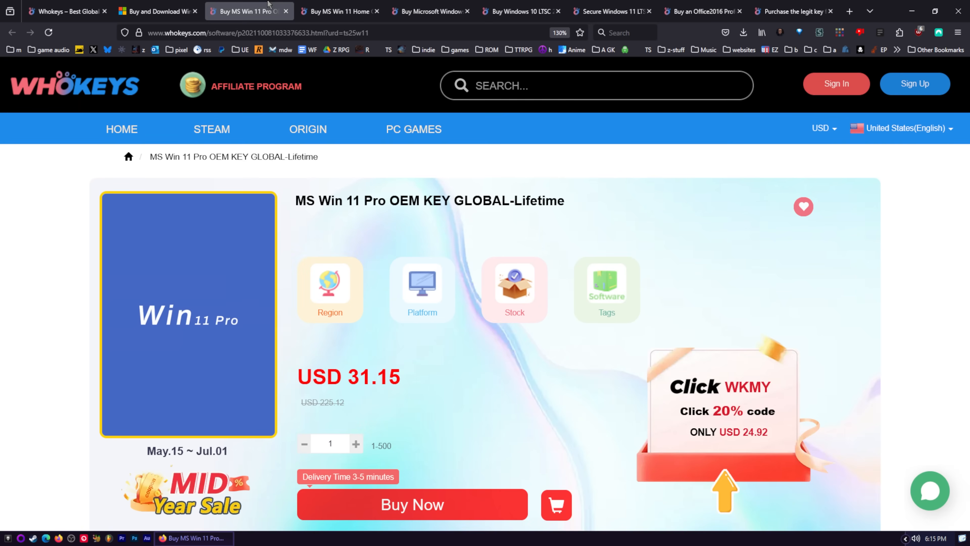
# - Review the Office 2019 and Office 2016 Professional Plus key listings and prices
pyautogui.click(520, 11)
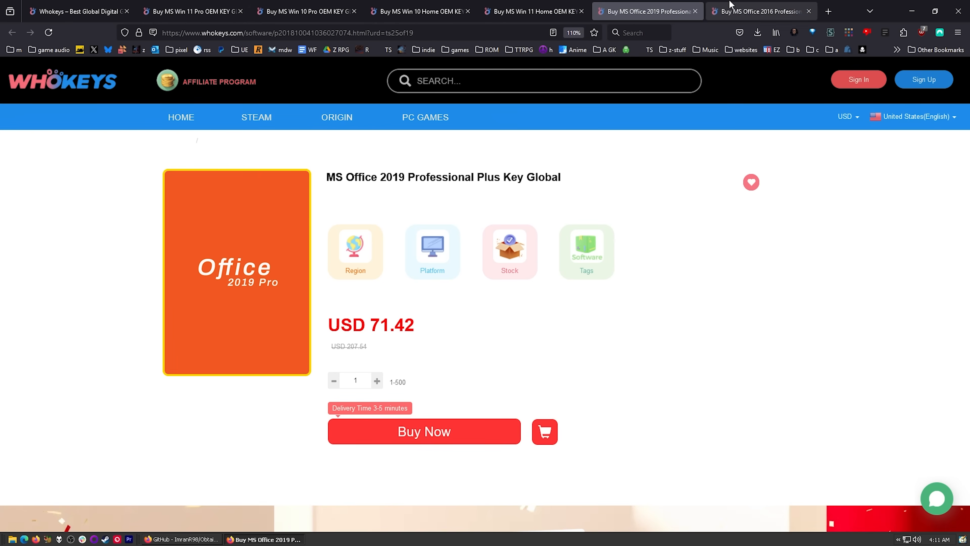
pyautogui.click(760, 11)
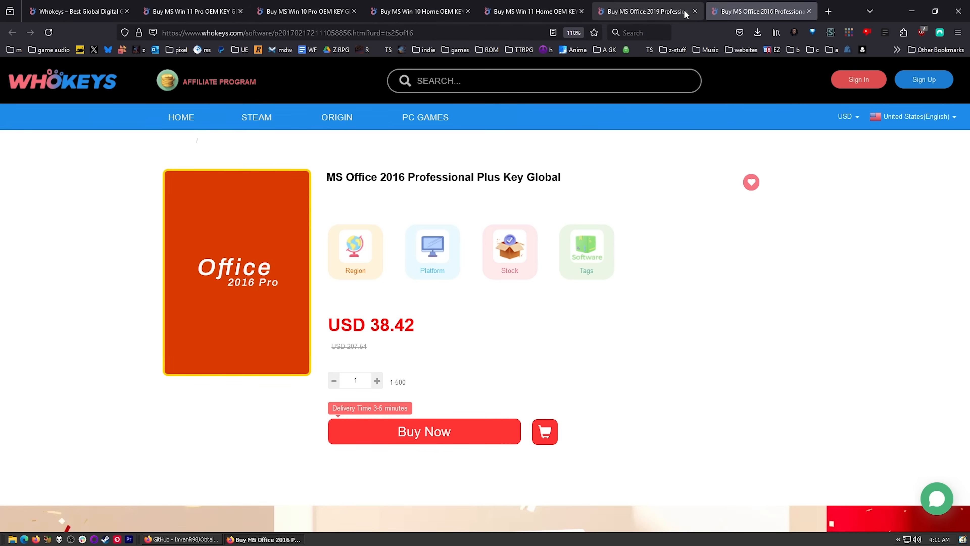
pyautogui.click(644, 12)
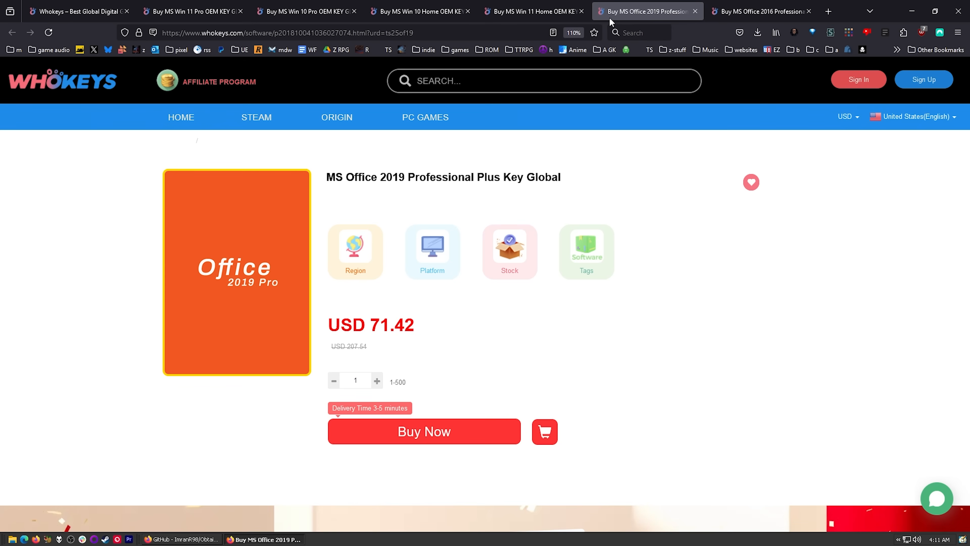
pyautogui.click(758, 11)
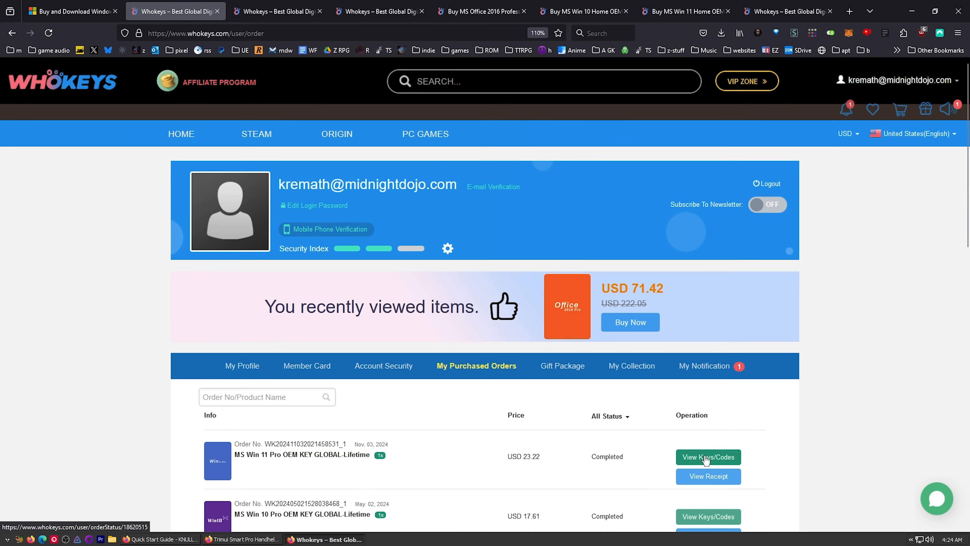
# - Reveal the purchased Windows 10 Pro order's product key and select it for copying
pyautogui.click(708, 457)
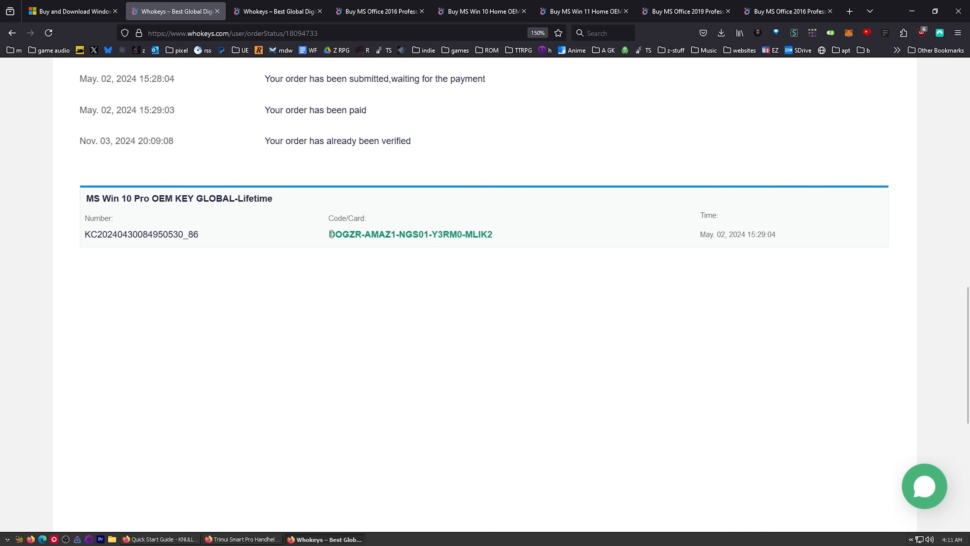
pyautogui.doubleClick(410, 234)
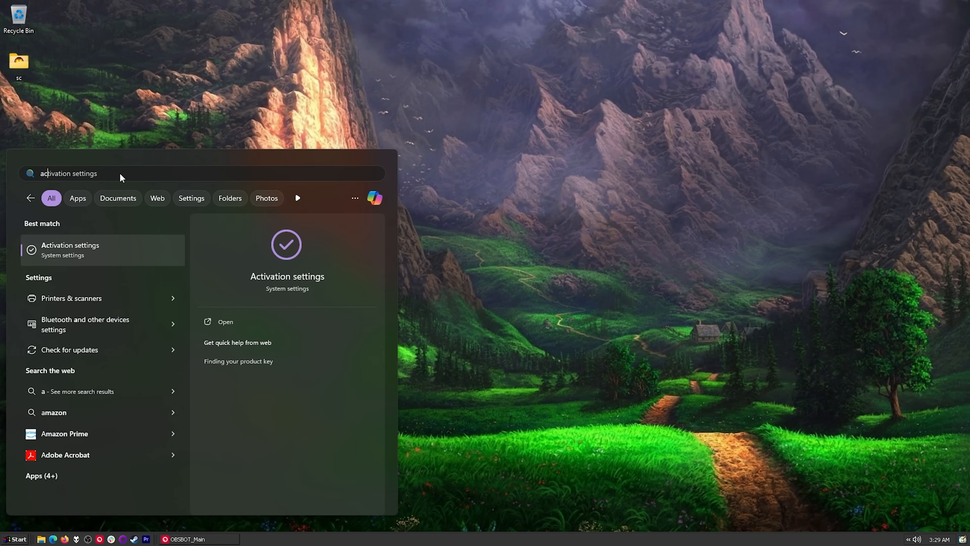
# - Submit the pasted product key in Activation settings to activate Windows 11 Pro
pyautogui.press('Escape')
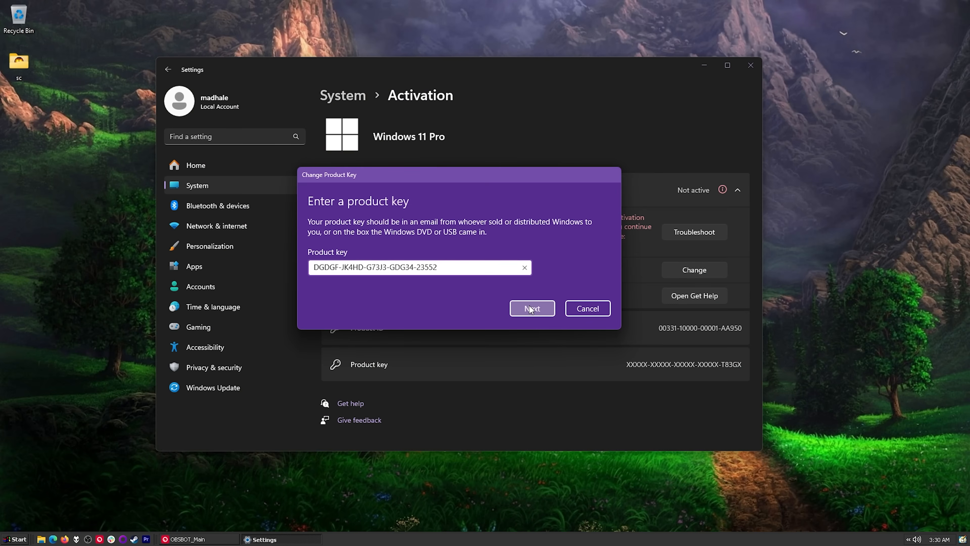
pyautogui.click(532, 308)
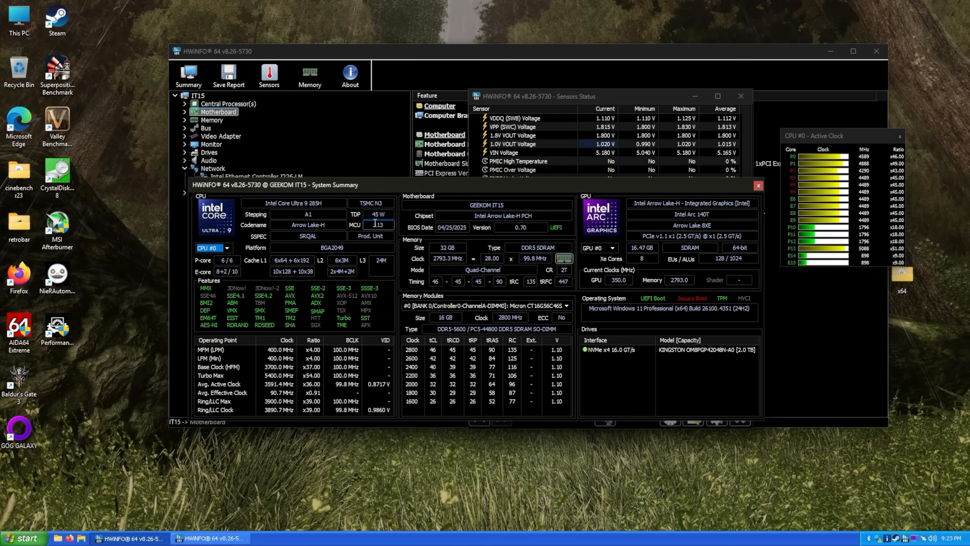
pyautogui.moveTo(370, 288)
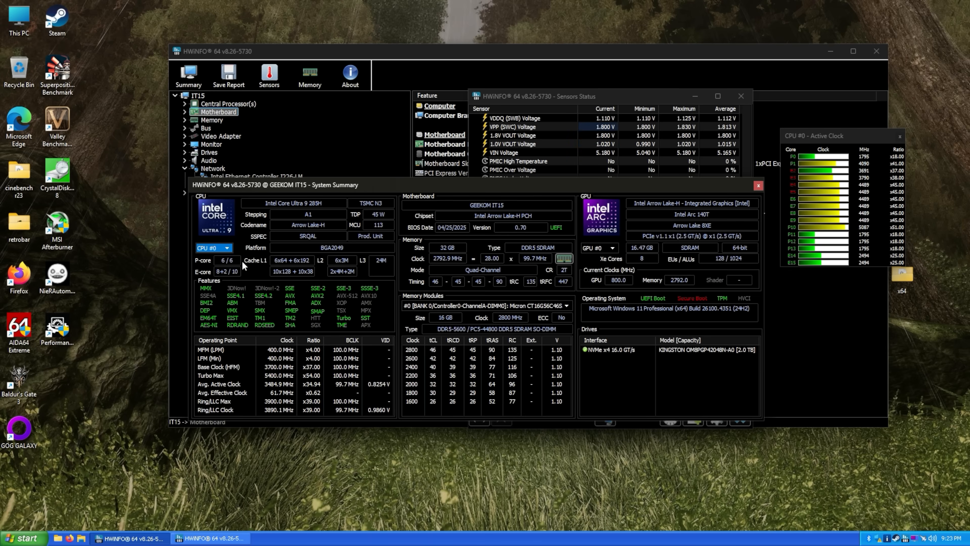
pyautogui.moveTo(229, 260)
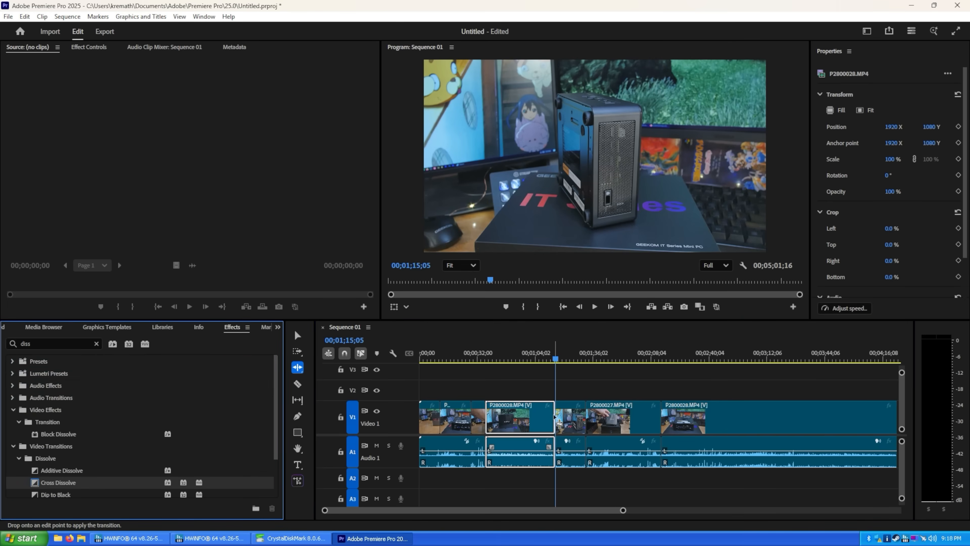
# - Choose the Cross Dissolve transition from the Effects panel search results
pyautogui.click(594, 306)
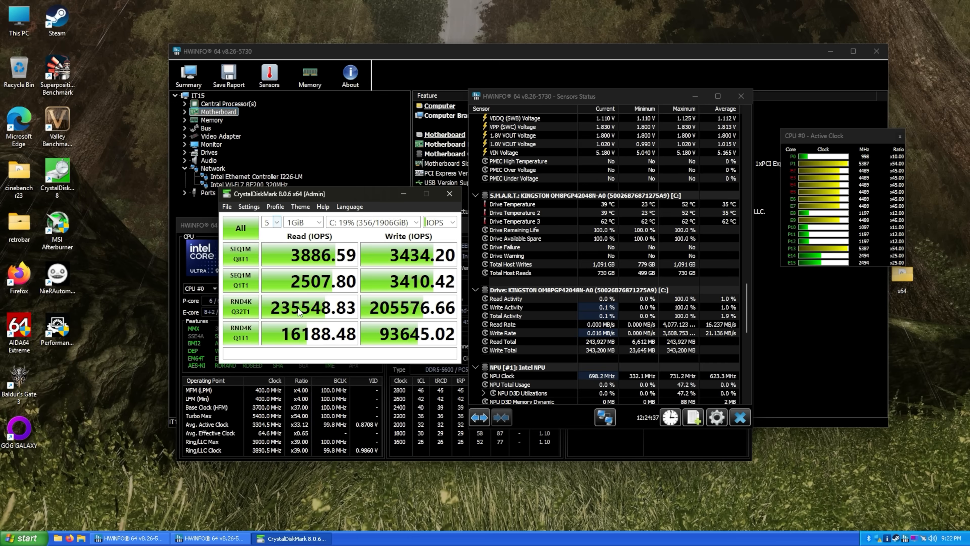
pyautogui.moveTo(406, 323)
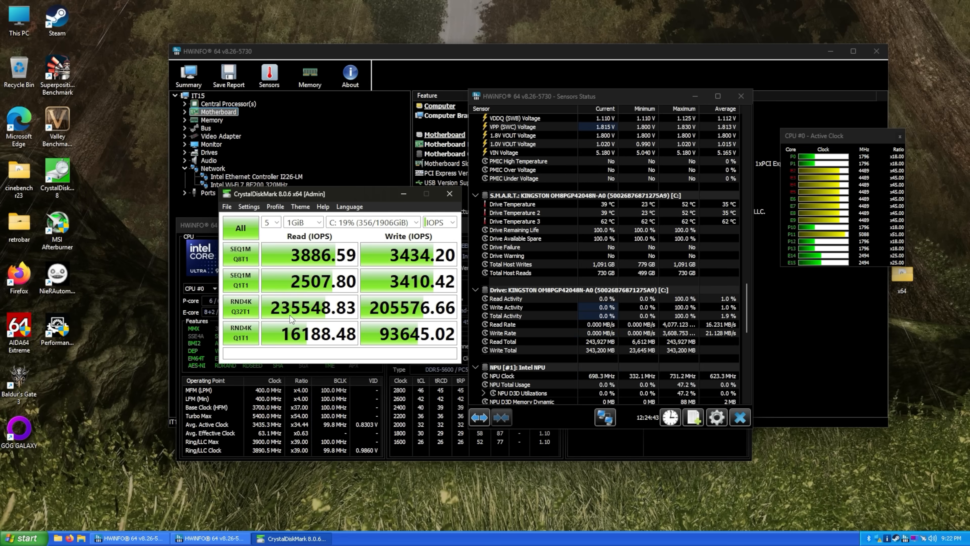
# - Switch CrystalDiskMark's units from IOPS to MB/s, showing about 4075 MB/s sequential read
pyautogui.click(451, 222)
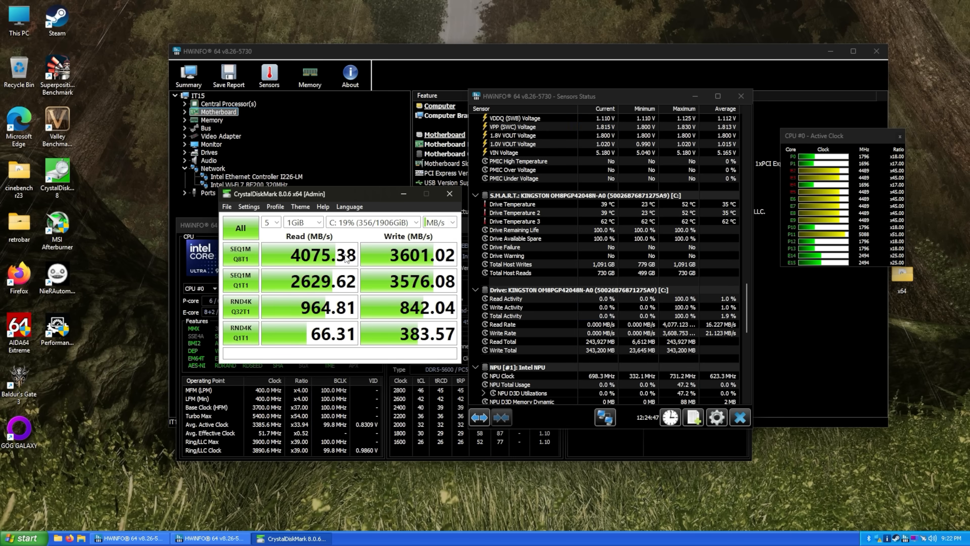
pyautogui.click(439, 222)
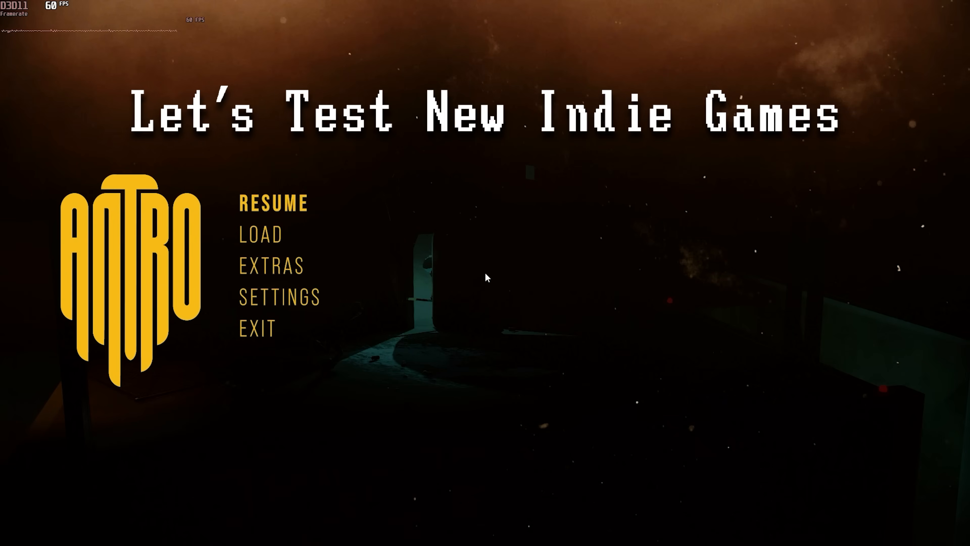
# - Resume Antro from the pause menu with the 60 FPS counter running
pyautogui.click(272, 203)
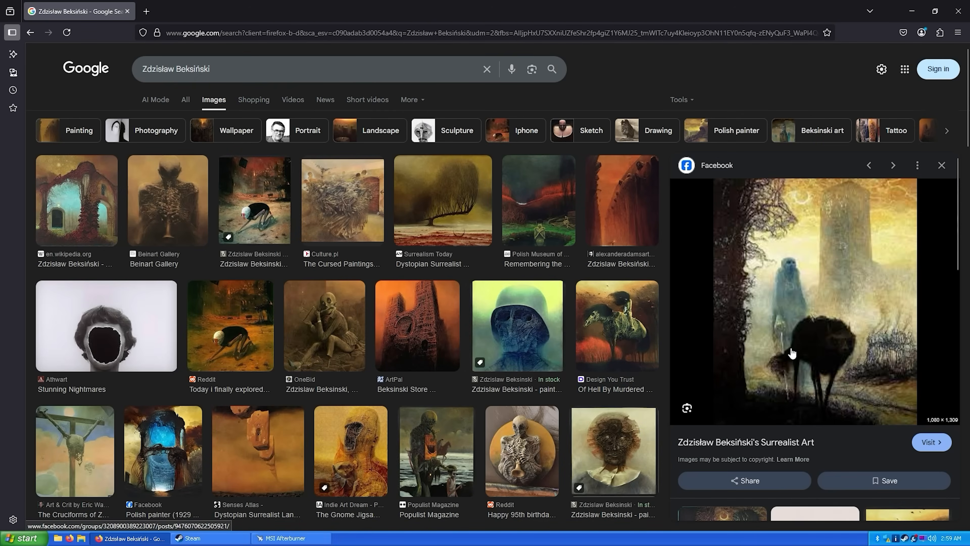
# - Launch Necrophosis from the Steam library and bring up its in-game pause menu
pyautogui.click(192, 542)
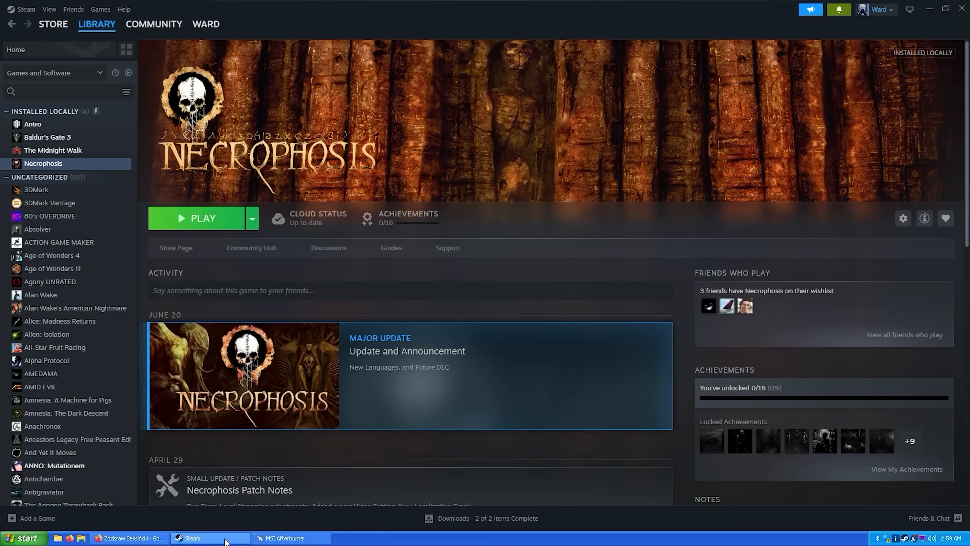
pyautogui.click(202, 218)
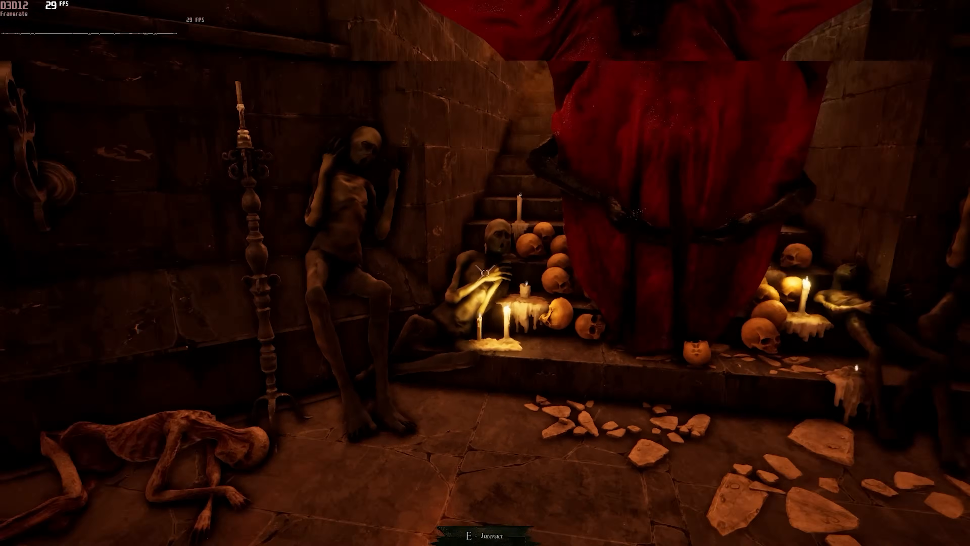
pyautogui.press('Escape')
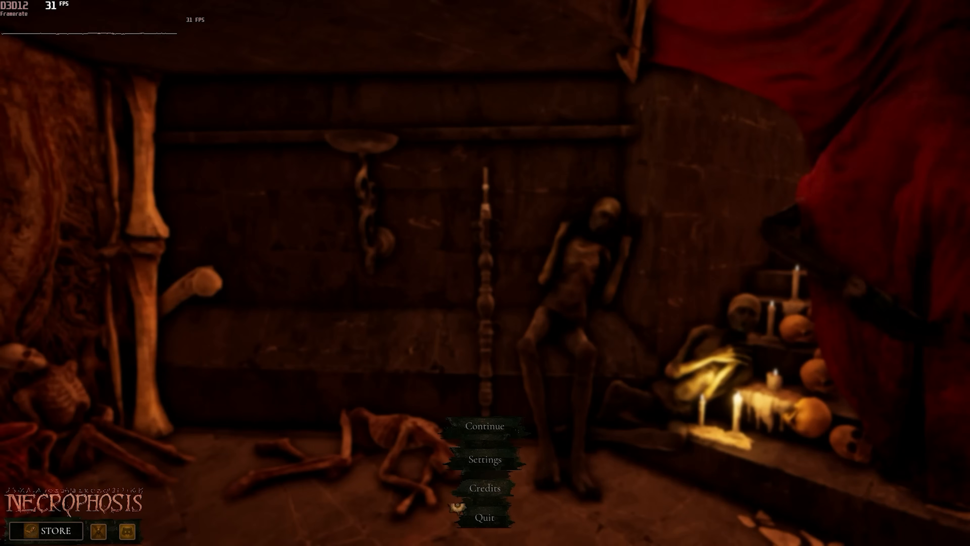
pyautogui.click(485, 425)
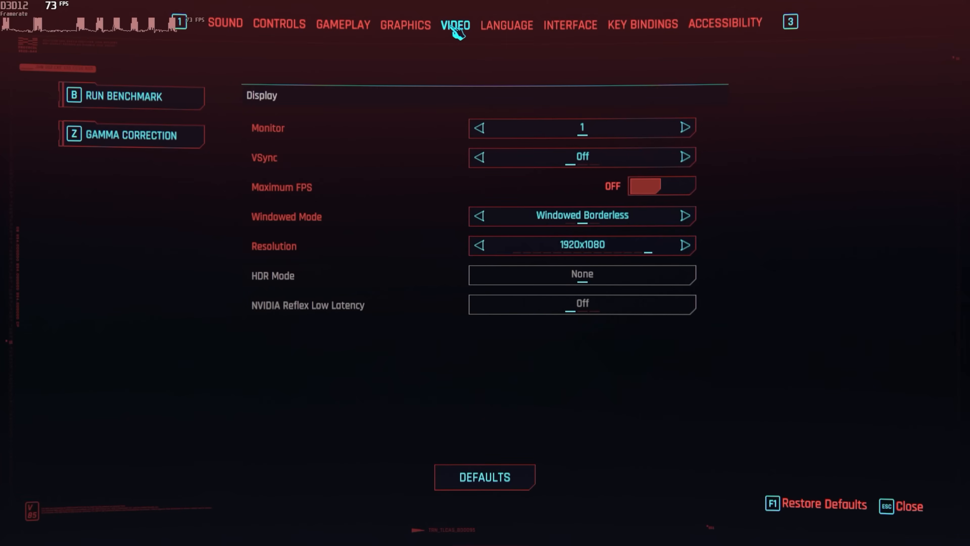
# - Set Intel XeSS to Quality in Graphics settings and run the built-in benchmark
pyautogui.click(405, 25)
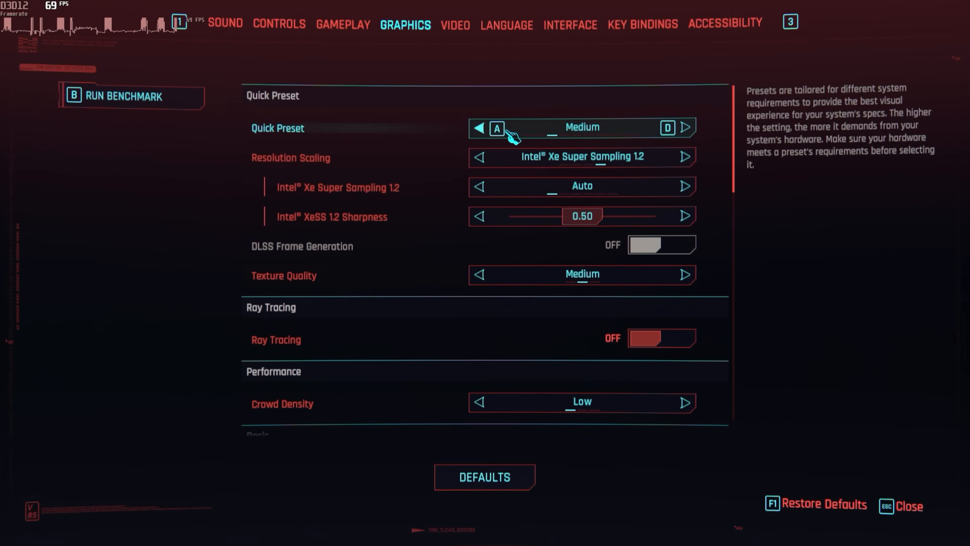
pyautogui.moveTo(640, 163)
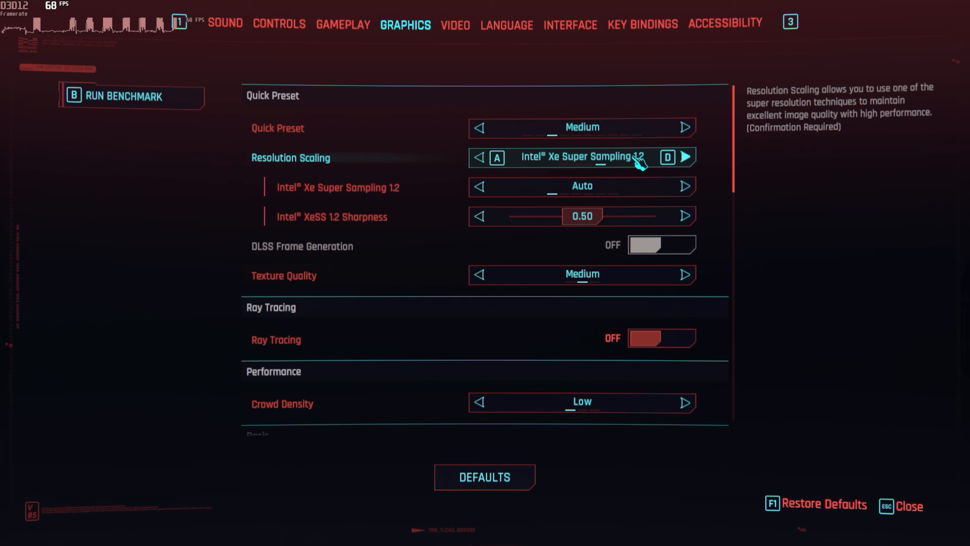
pyautogui.click(684, 187)
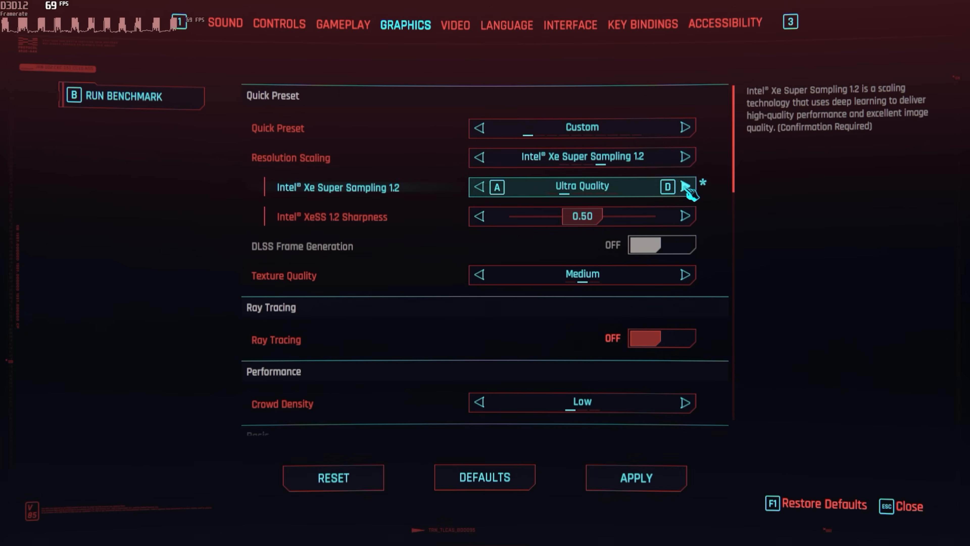
pyautogui.click(124, 96)
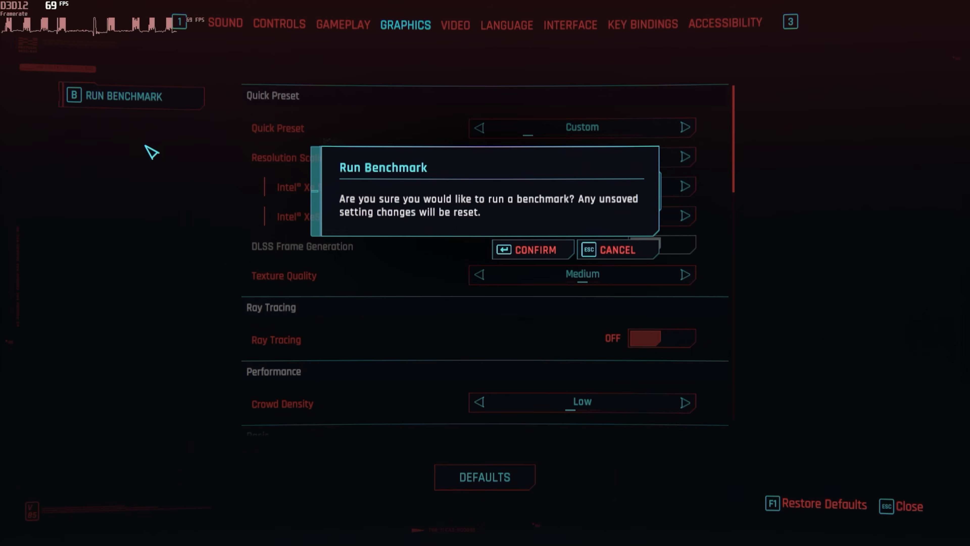
pyautogui.click(532, 249)
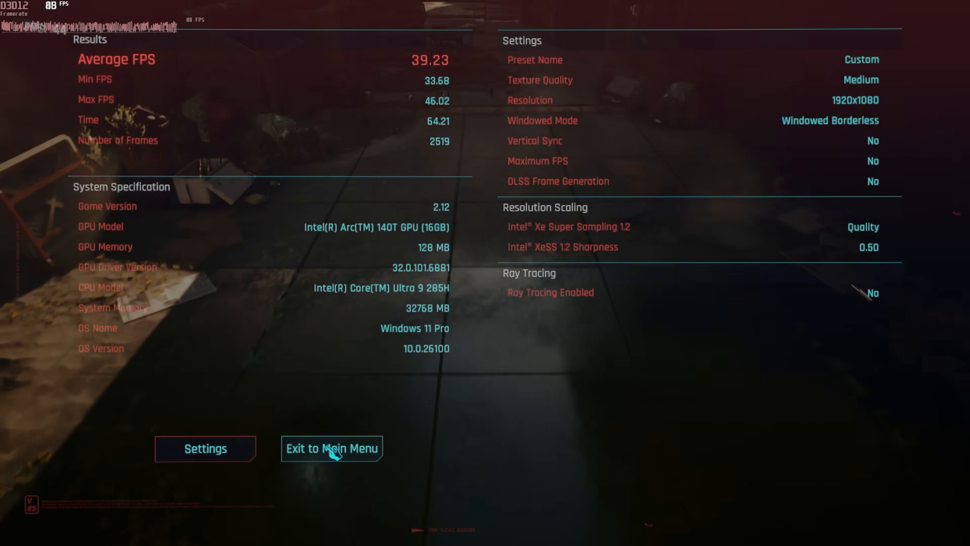
# - Leave the 39.23 average FPS benchmark results back to the main menu
pyautogui.click(331, 449)
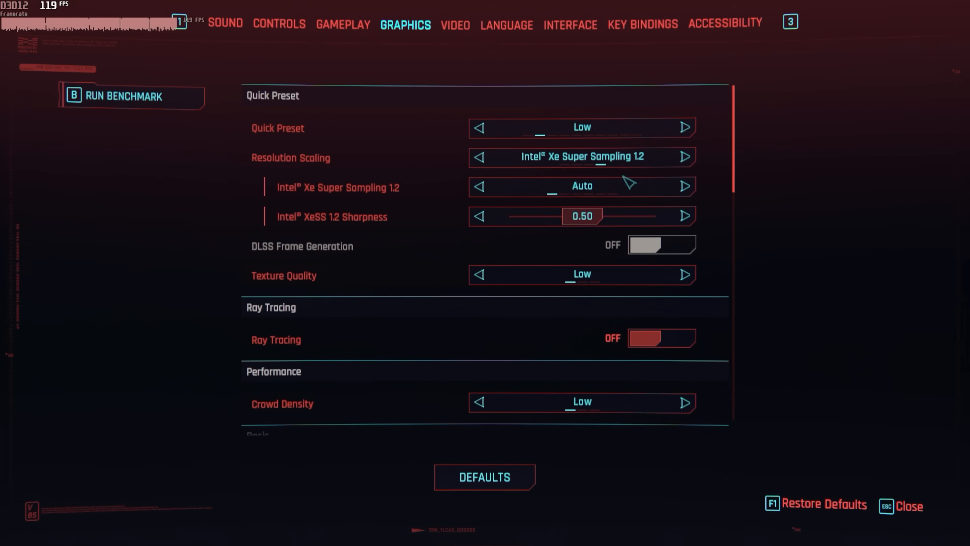
pyautogui.press('Escape')
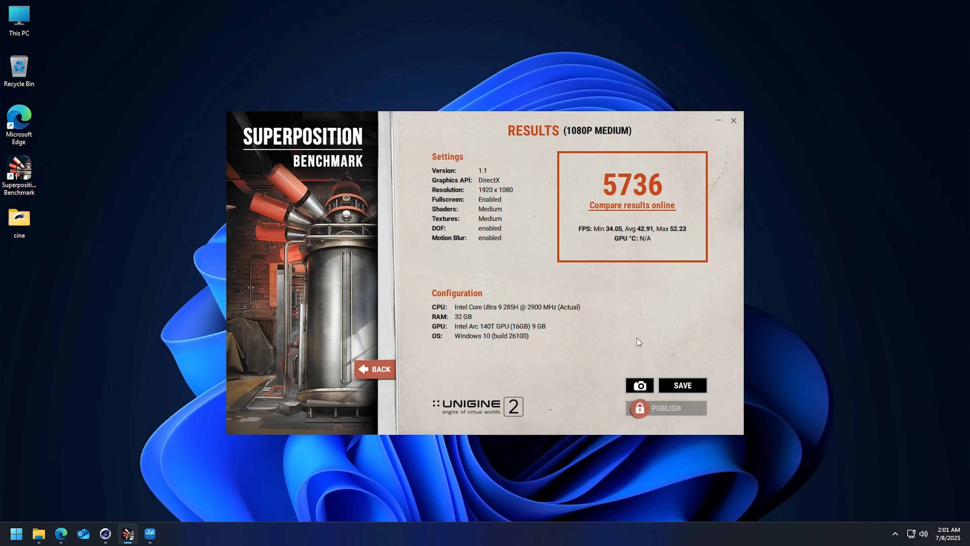
pyautogui.moveTo(518, 204)
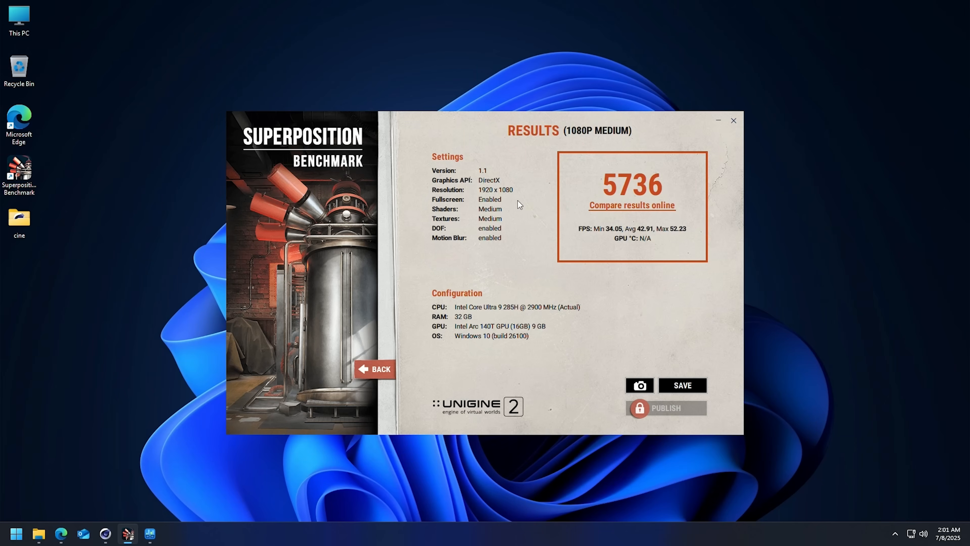
pyautogui.moveTo(559, 233)
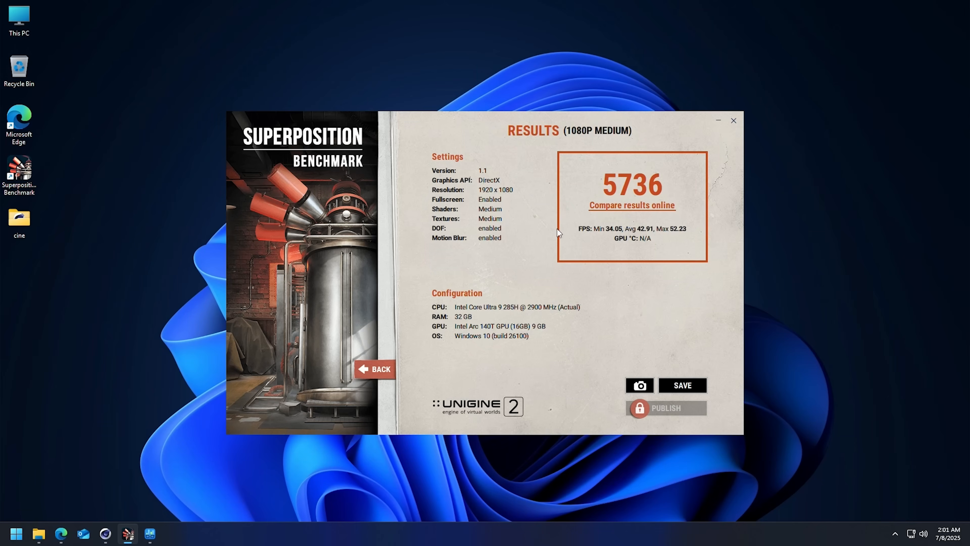
pyautogui.moveTo(465, 336)
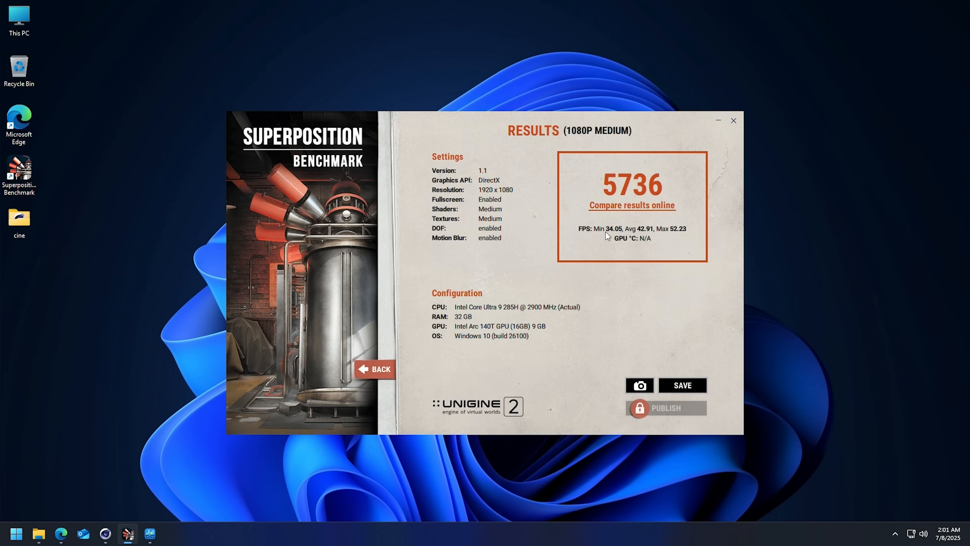
pyautogui.moveTo(615, 237)
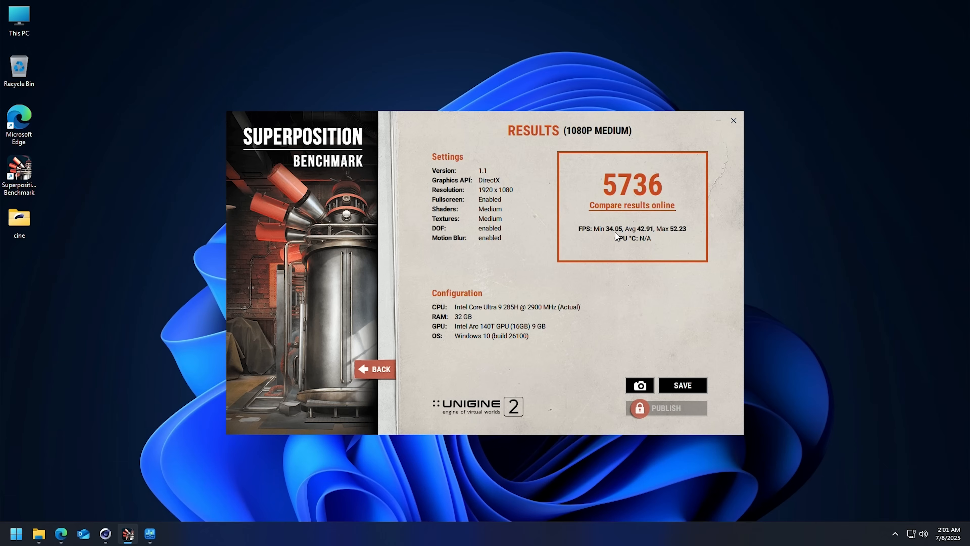
pyautogui.moveTo(655, 239)
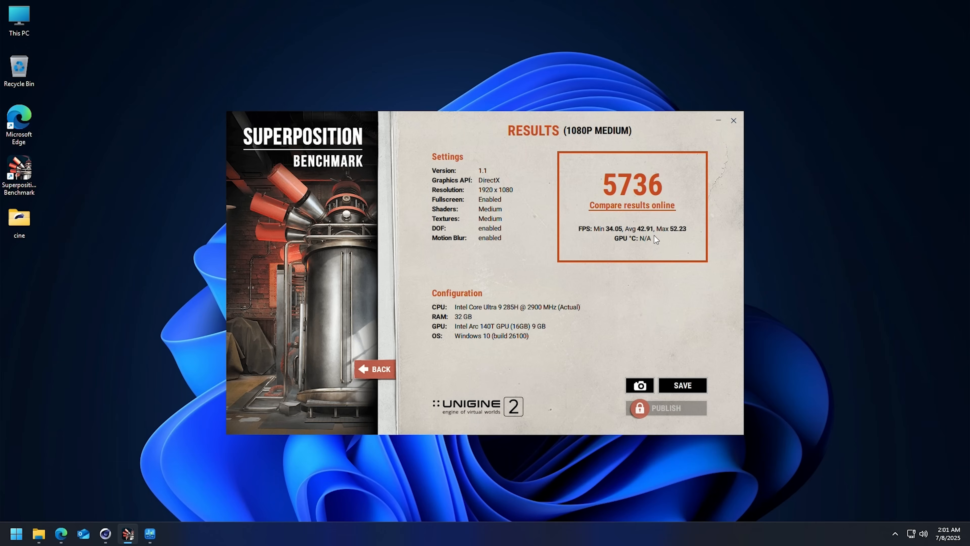
pyautogui.moveTo(654, 196)
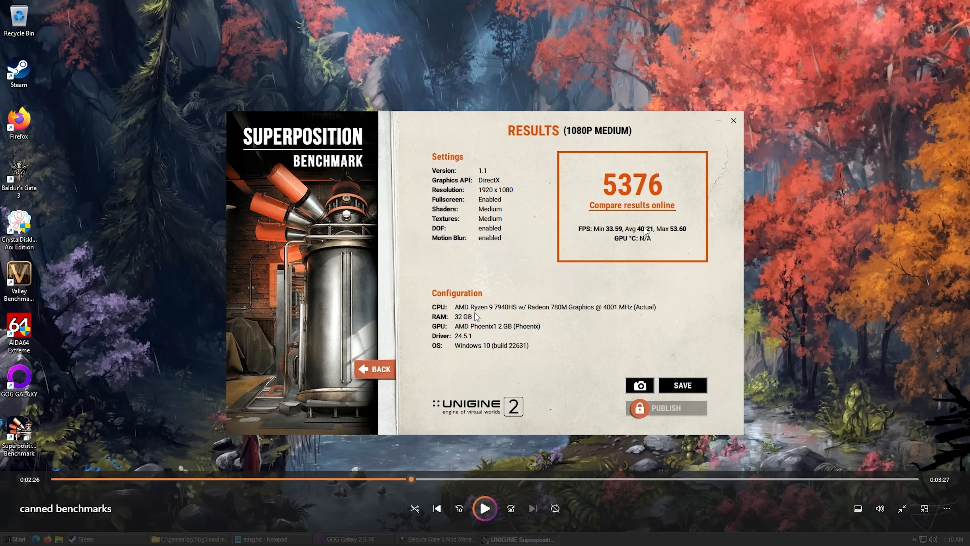
pyautogui.moveTo(509, 315)
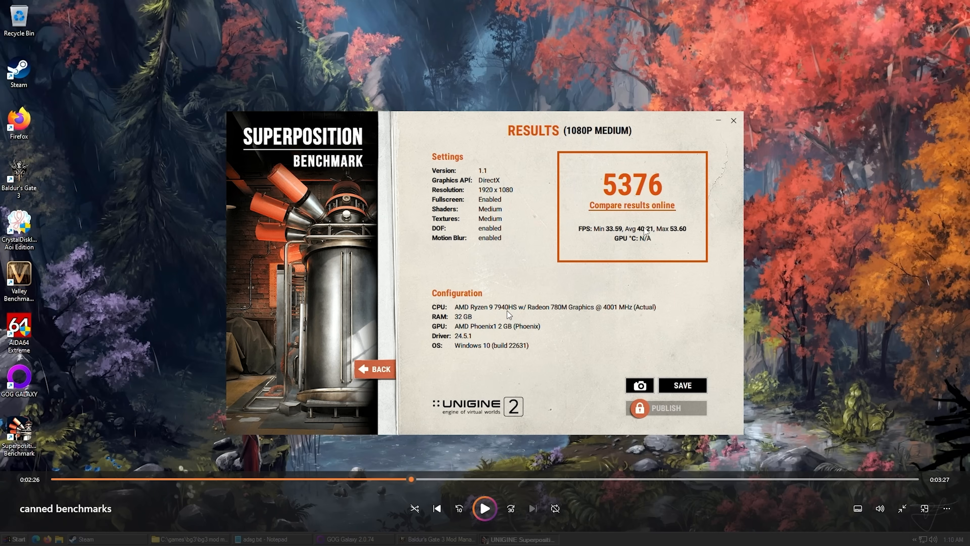
pyautogui.moveTo(499, 311)
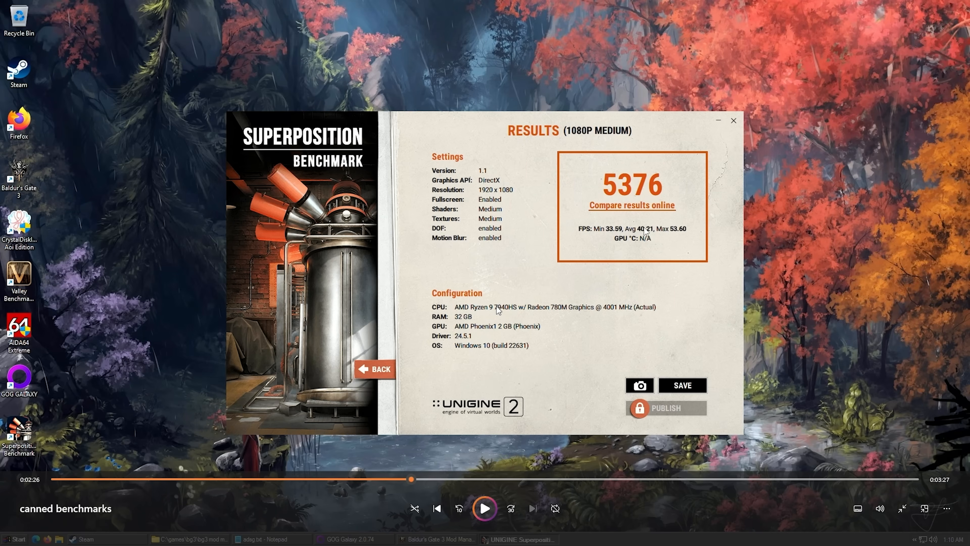
pyautogui.moveTo(519, 354)
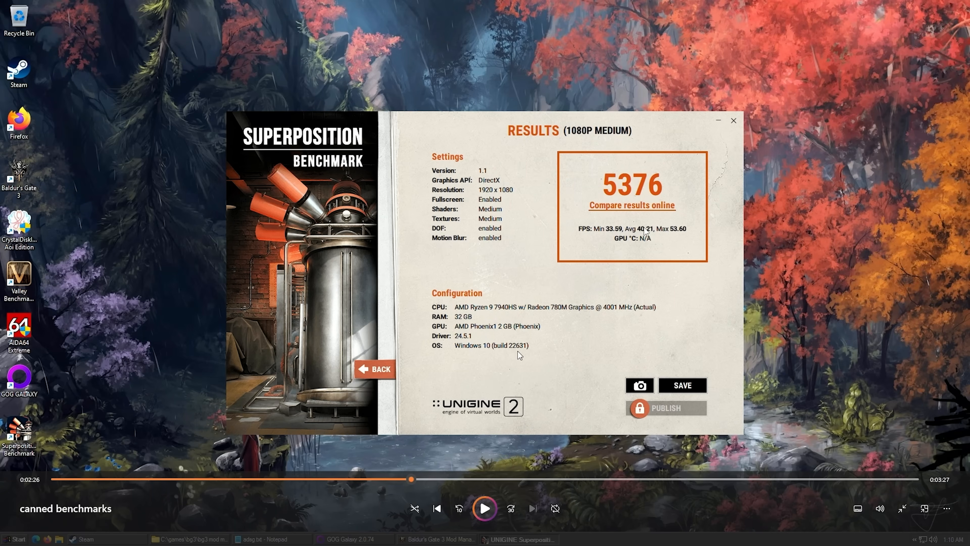
pyautogui.moveTo(621, 245)
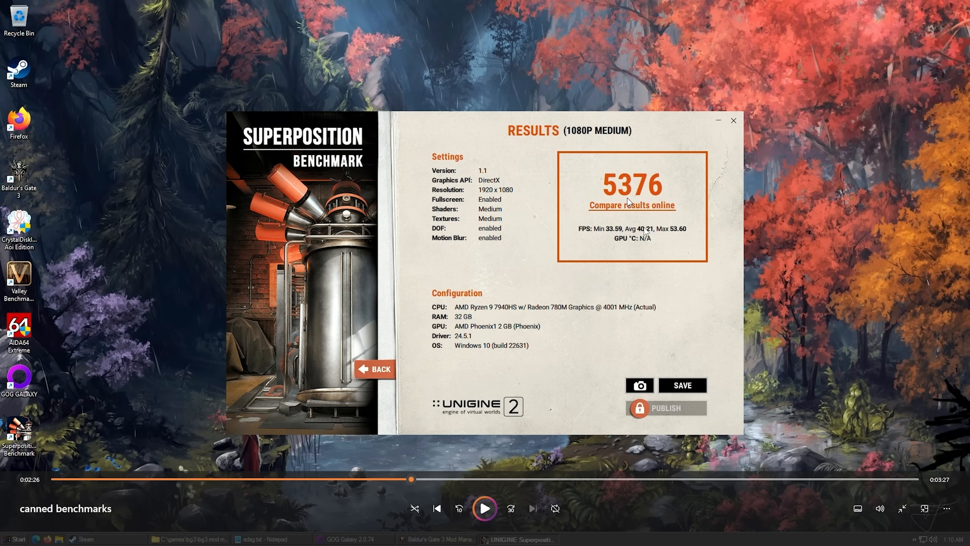
pyautogui.moveTo(576, 210)
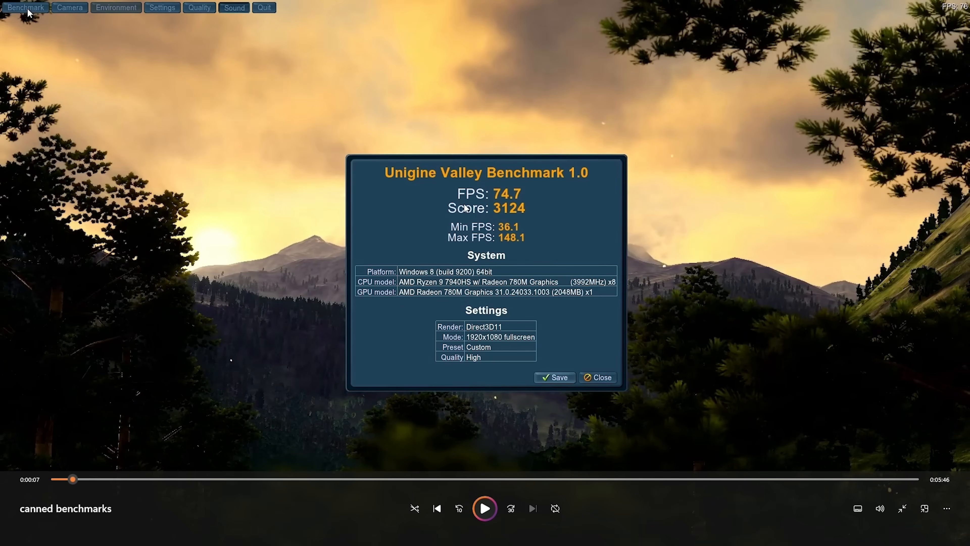
pyautogui.moveTo(490, 200)
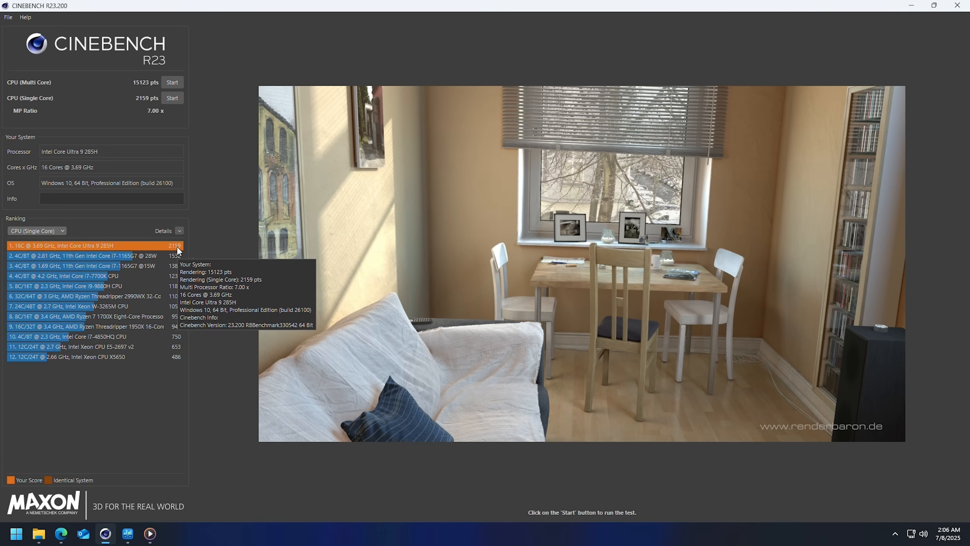
# - Switch the Cinebench ranking to multi-core, placing the 15123 score fourth
pyautogui.click(60, 230)
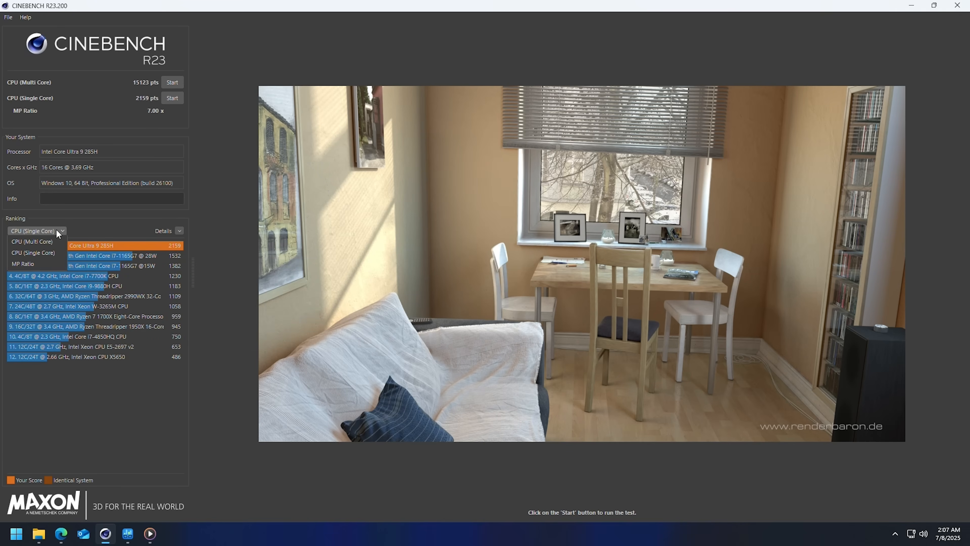
pyautogui.click(31, 241)
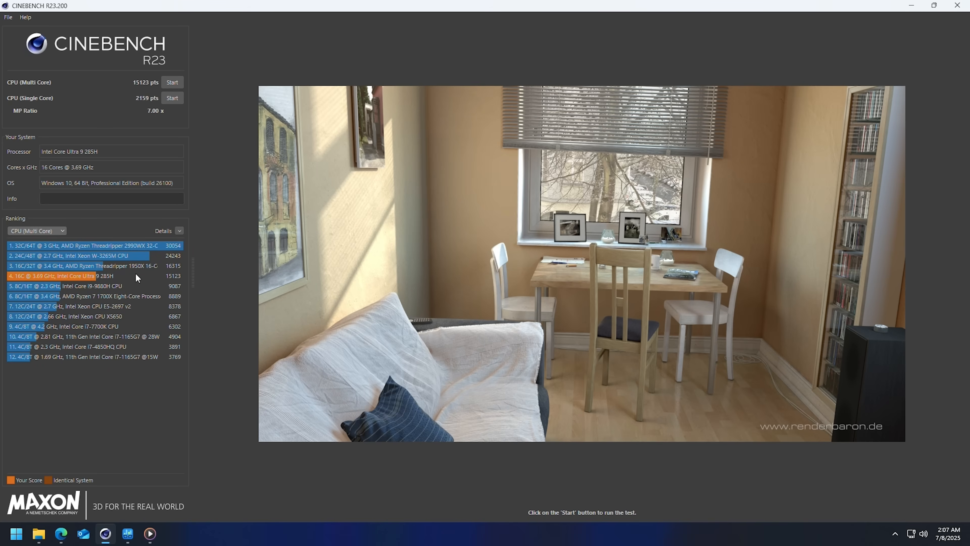
pyautogui.moveTo(91, 275)
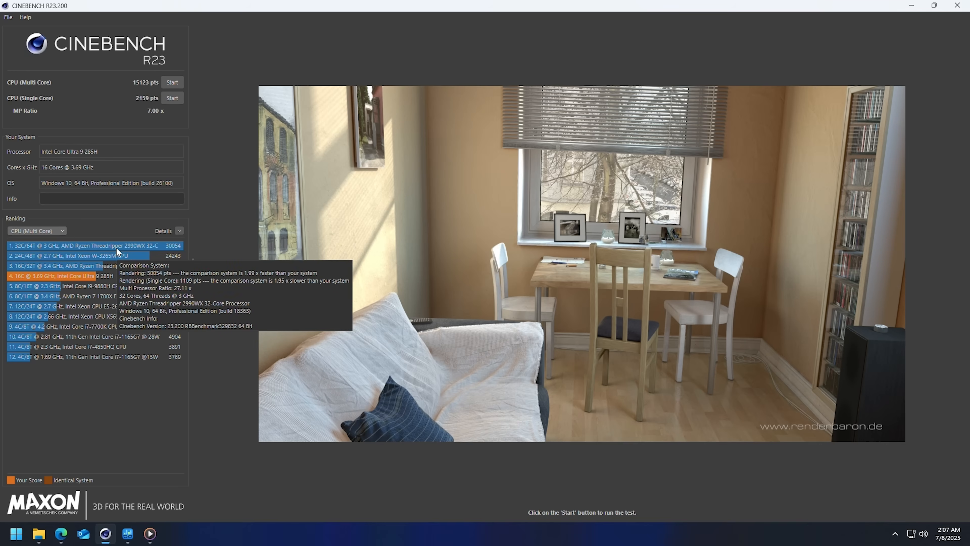
pyautogui.moveTo(90, 284)
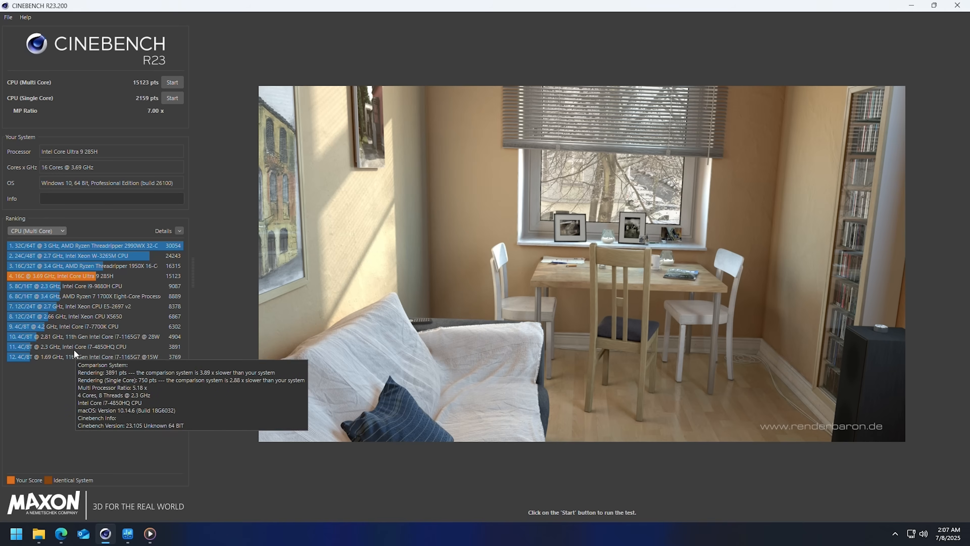
pyautogui.moveTo(73, 279)
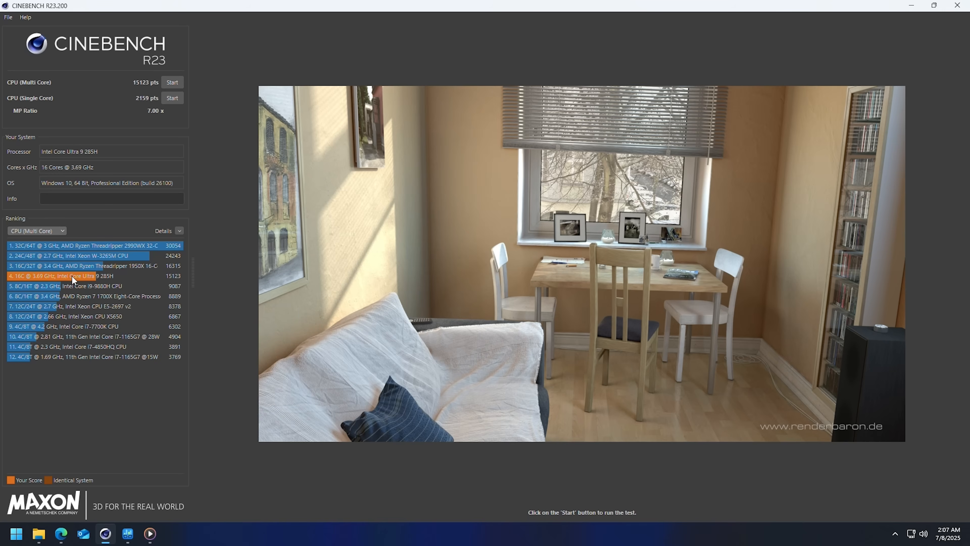
pyautogui.moveTo(54, 283)
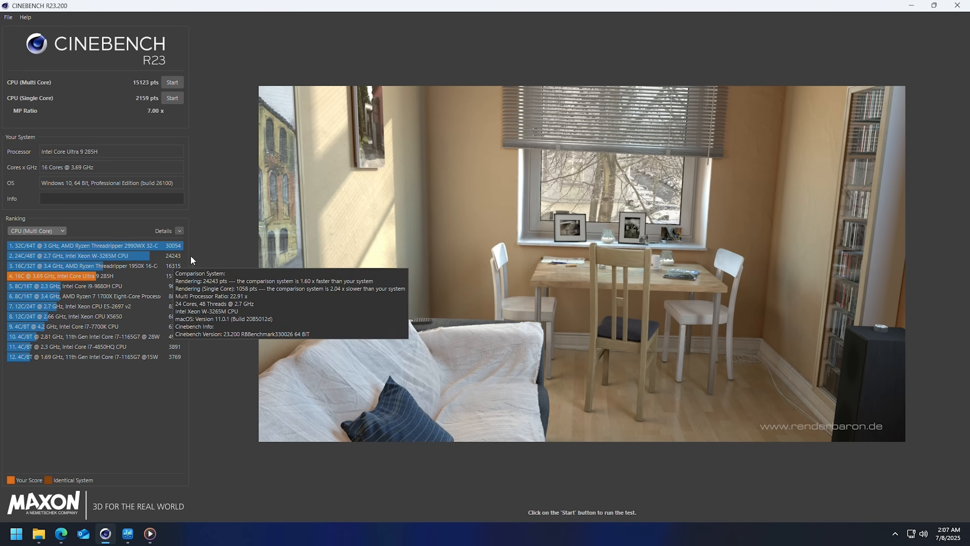
pyautogui.moveTo(124, 12)
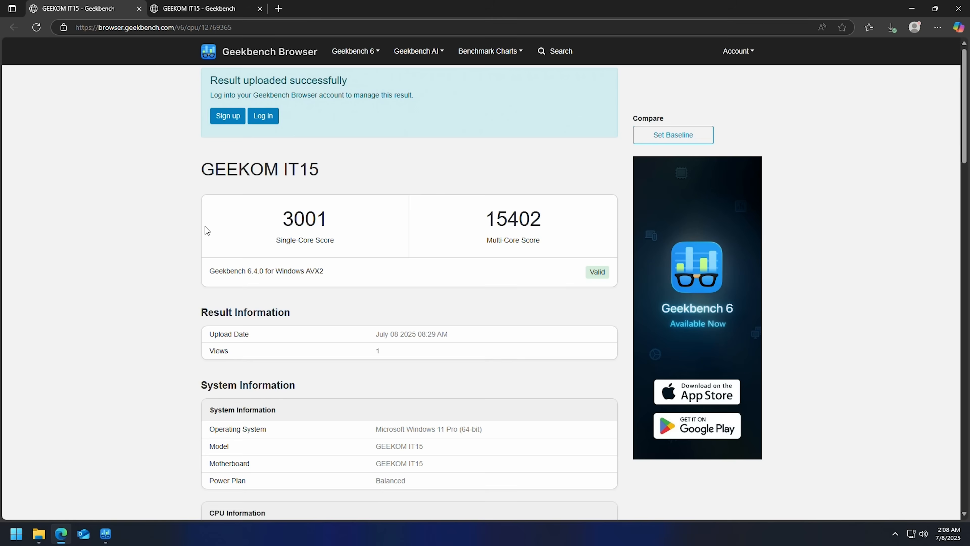
# - Highlight the GEEKOM IT15 device name and the Clang test on the Geekbench CPU result page
pyautogui.doubleClick(240, 168)
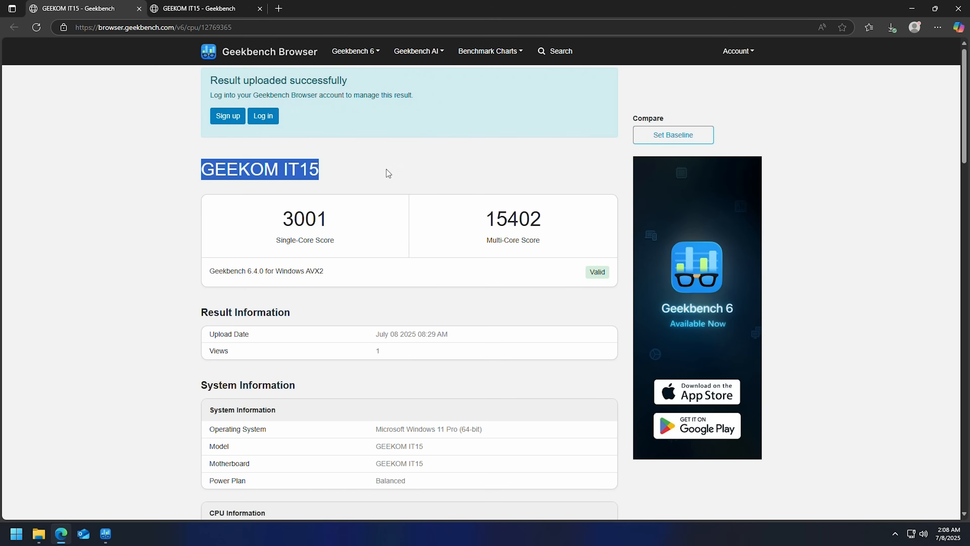
pyautogui.click(333, 234)
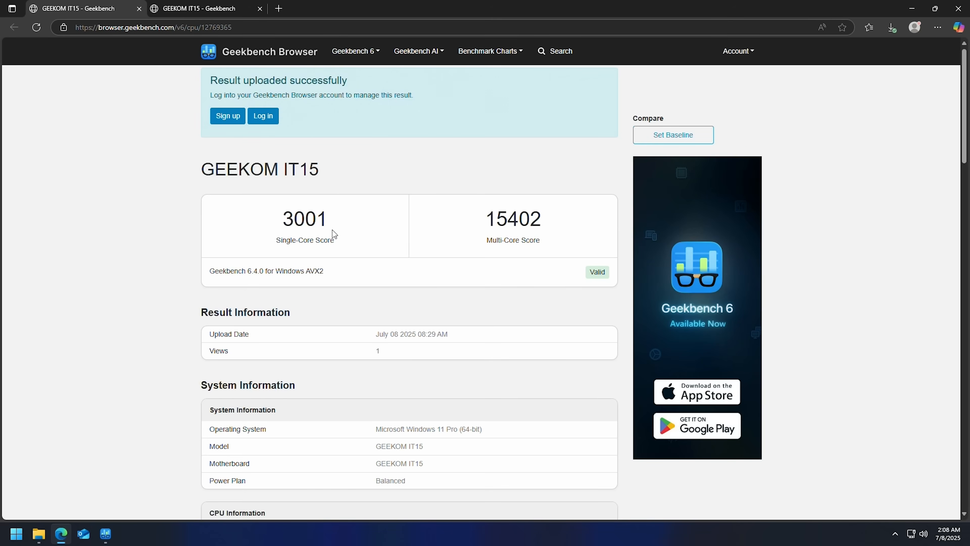
pyautogui.moveTo(302, 292)
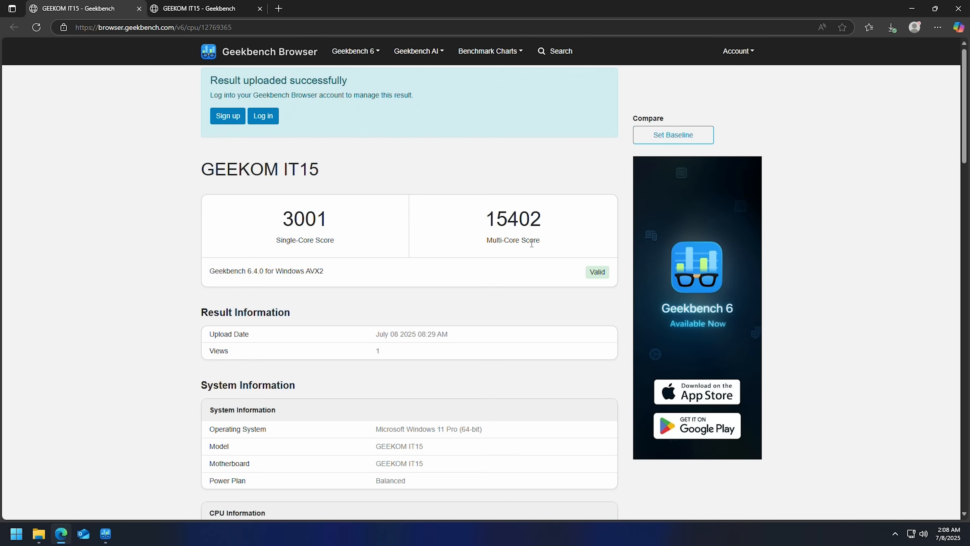
pyautogui.scroll(-3)
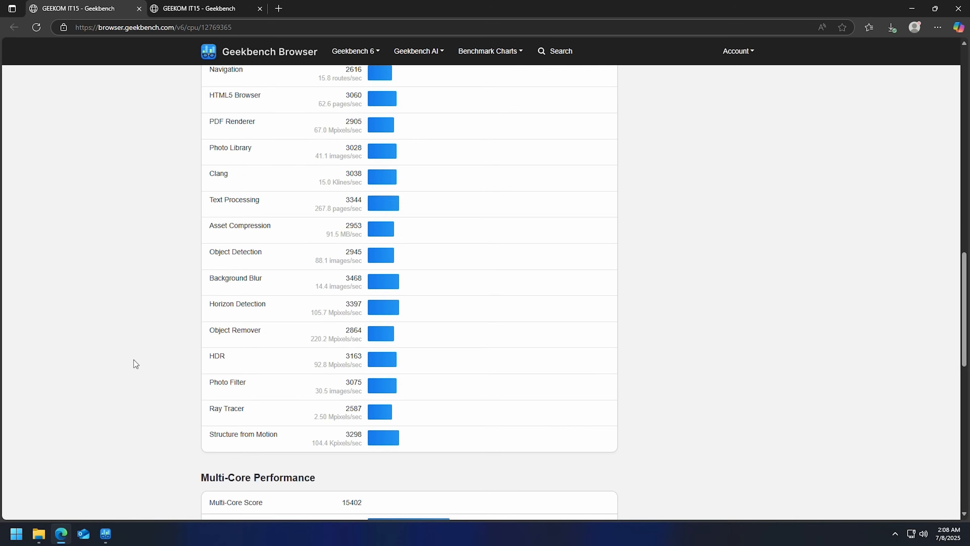
pyautogui.doubleClick(218, 173)
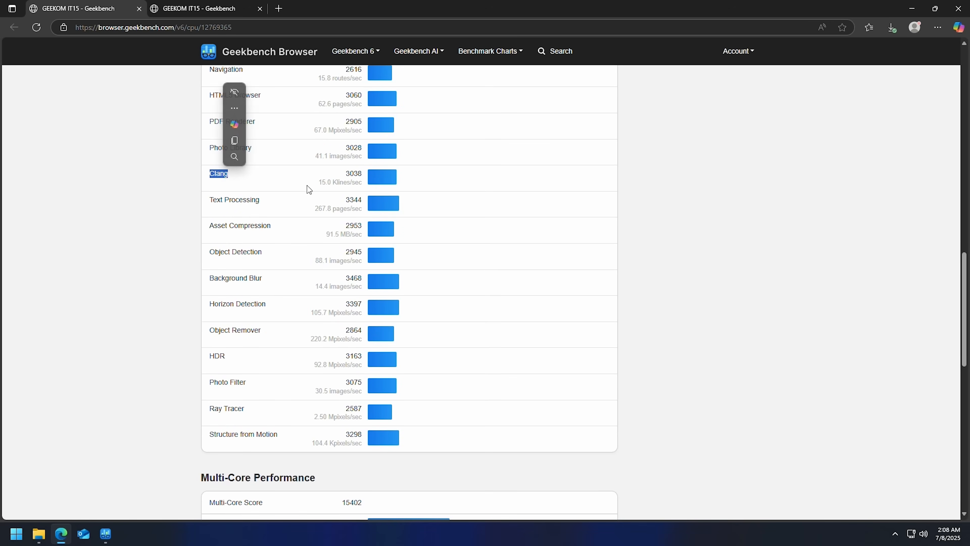
# - Scroll through the per-test results down to the OpenCL Performance score of 41570
pyautogui.scroll(-3)
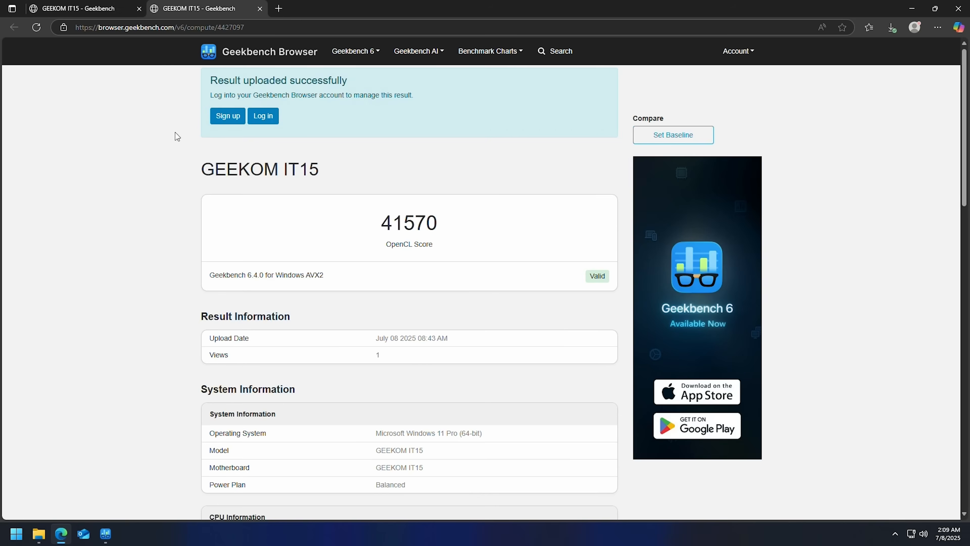
pyautogui.moveTo(304, 301)
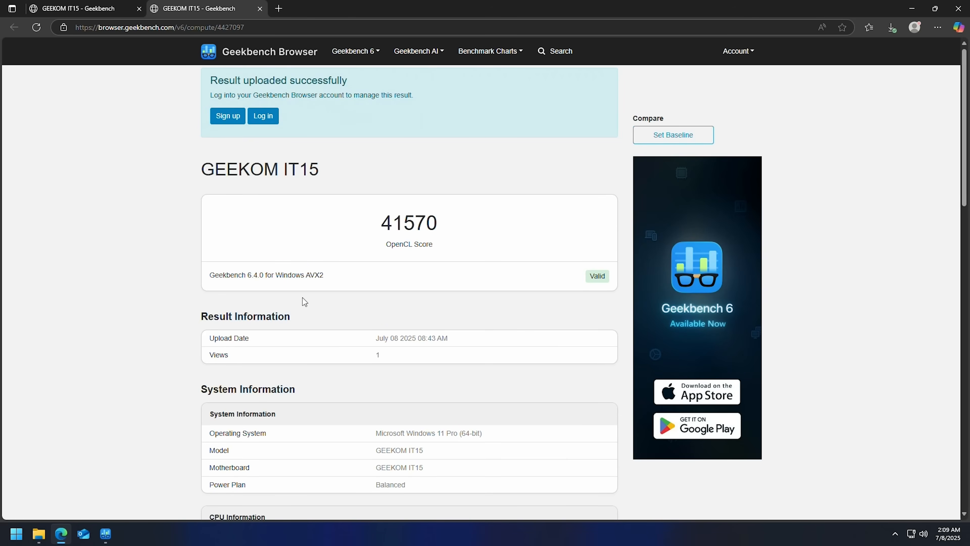
pyautogui.scroll(-3)
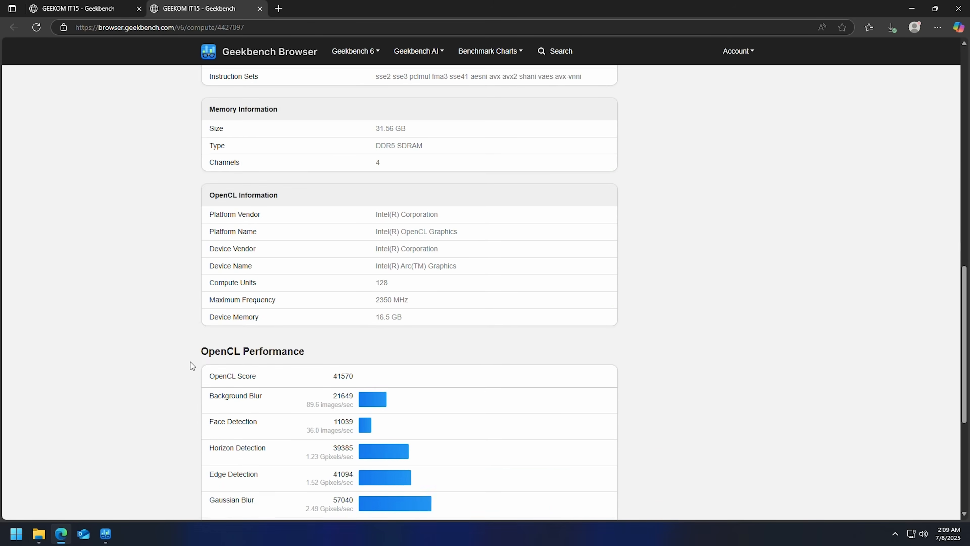
pyautogui.scroll(-3)
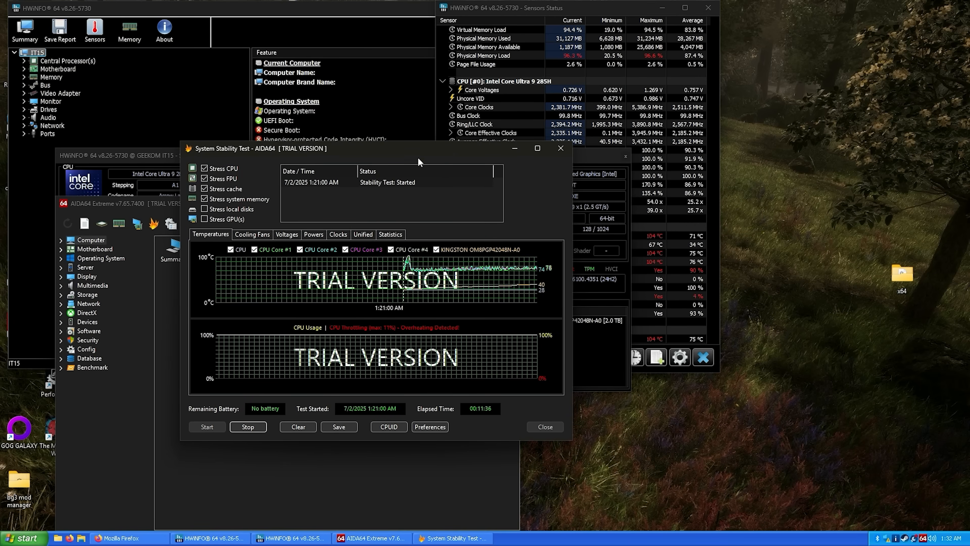
pyautogui.moveTo(433, 263)
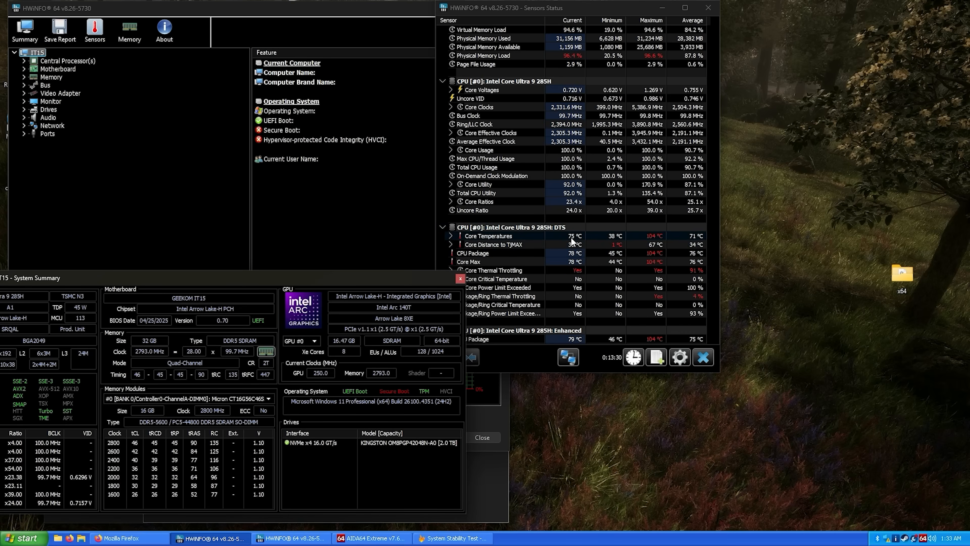
pyautogui.moveTo(489, 236)
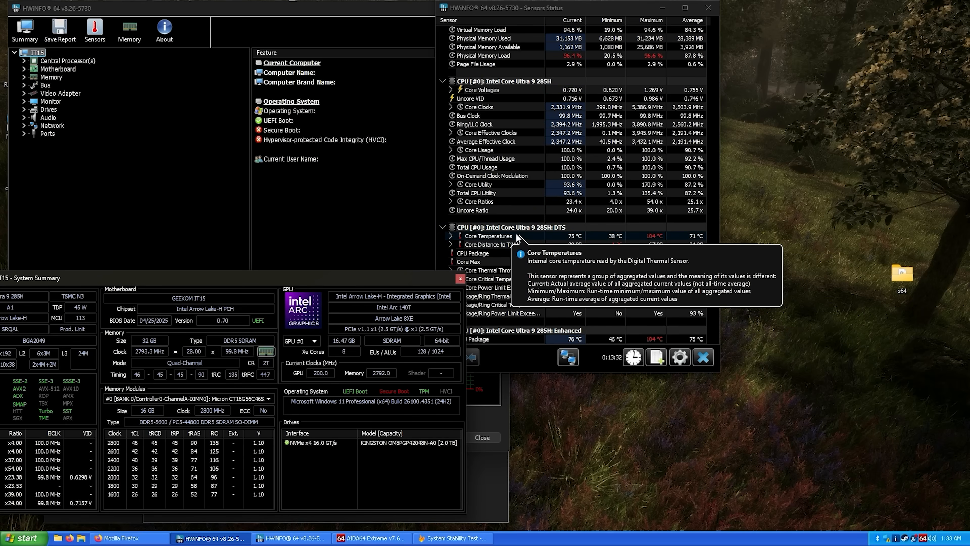
pyautogui.moveTo(411, 279)
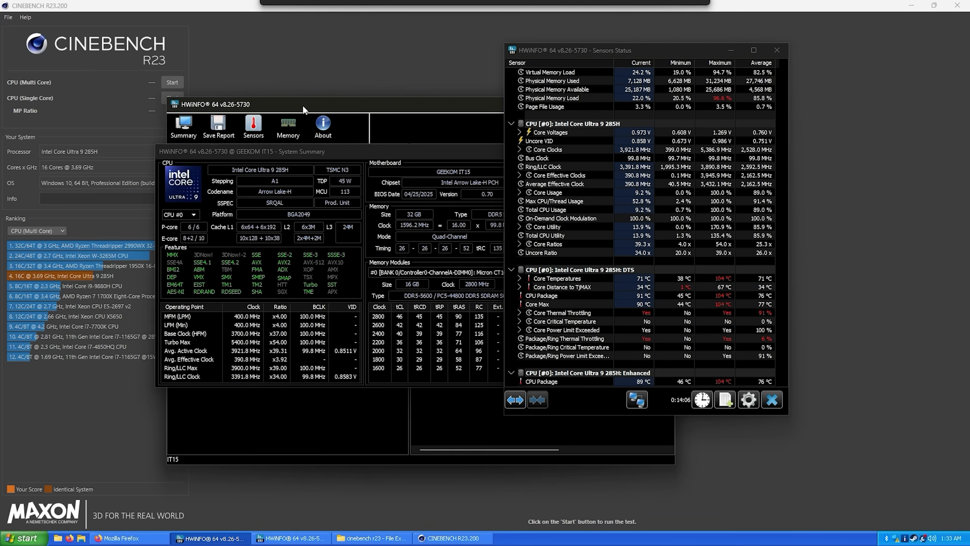
# - Start the Cinebench R23 multi-core render test with HWiNFO64 sensors monitoring CPU temperatures
pyautogui.click(172, 82)
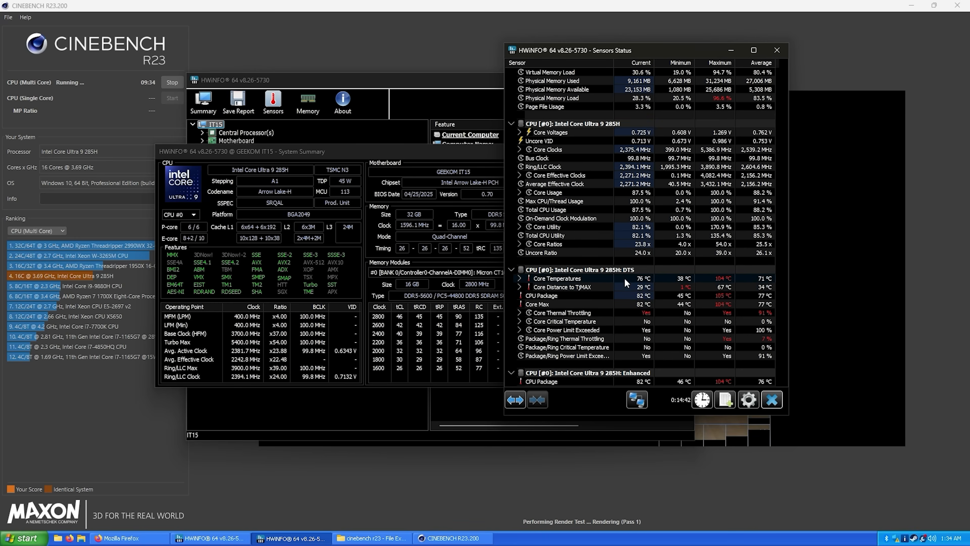
pyautogui.moveTo(623, 287)
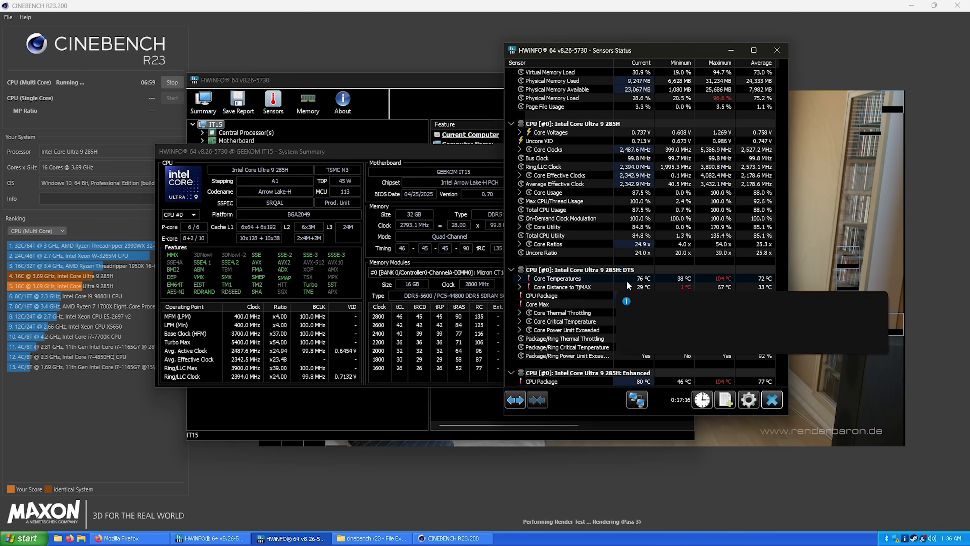
pyautogui.moveTo(643, 281)
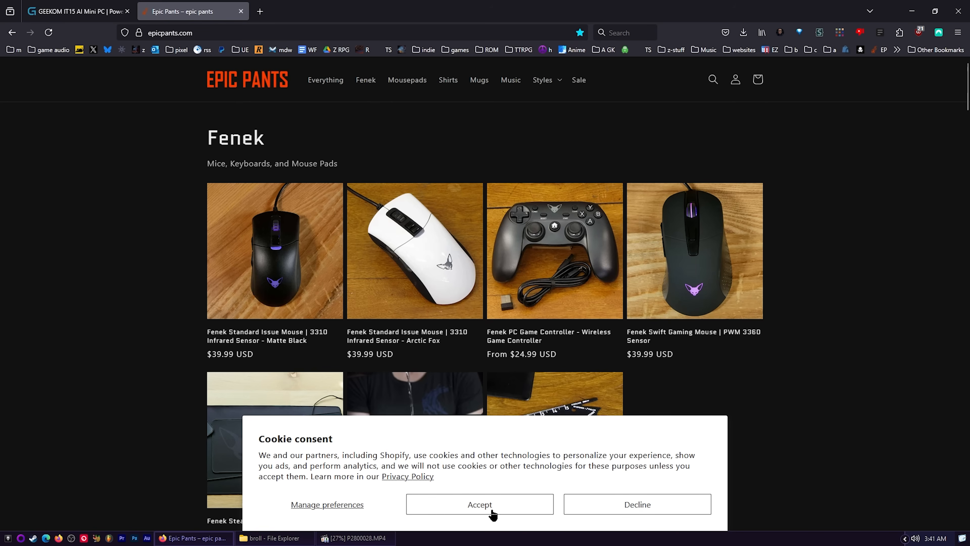
# - Accept the cookie notice, browse down the Epic Pants homepage and view all used gear
pyautogui.click(479, 504)
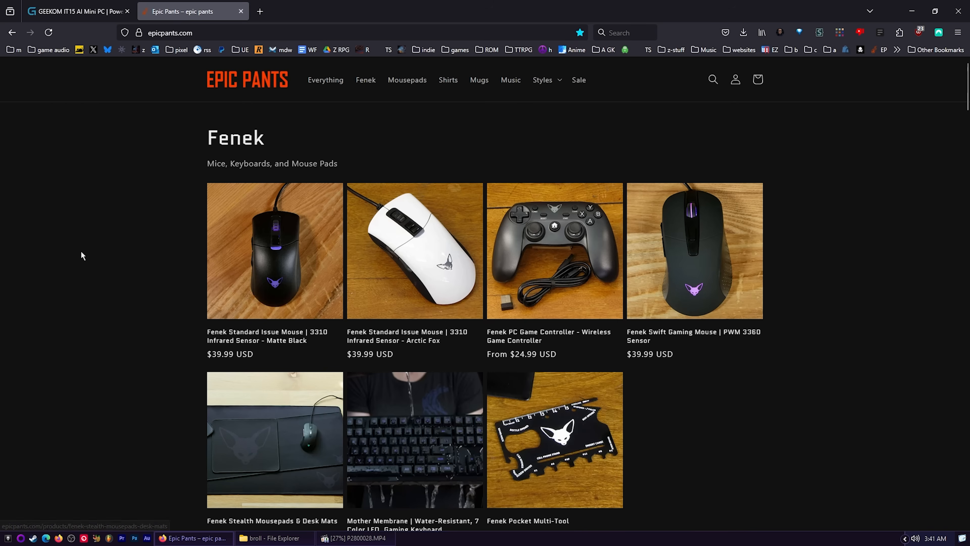
pyautogui.scroll(-3)
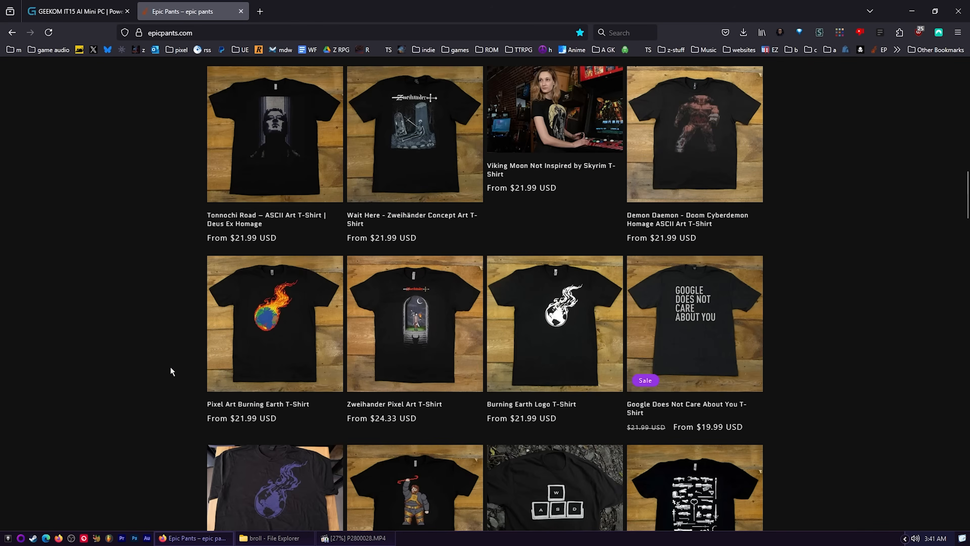
pyautogui.scroll(-3)
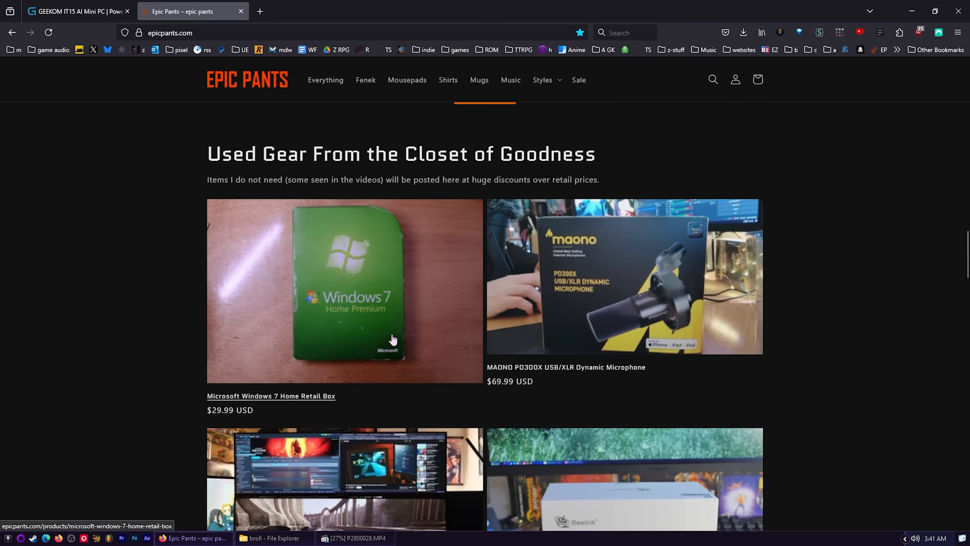
pyautogui.scroll(-3)
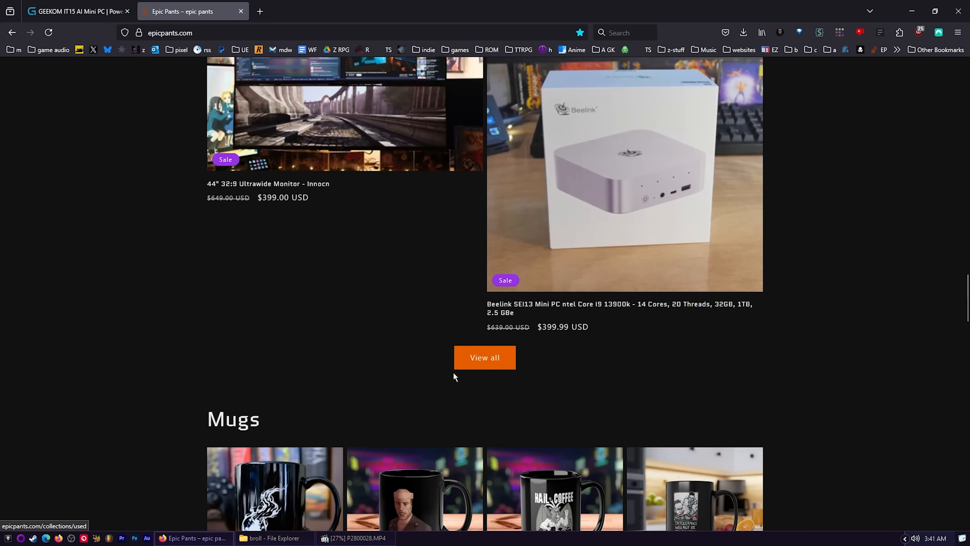
pyautogui.click(485, 358)
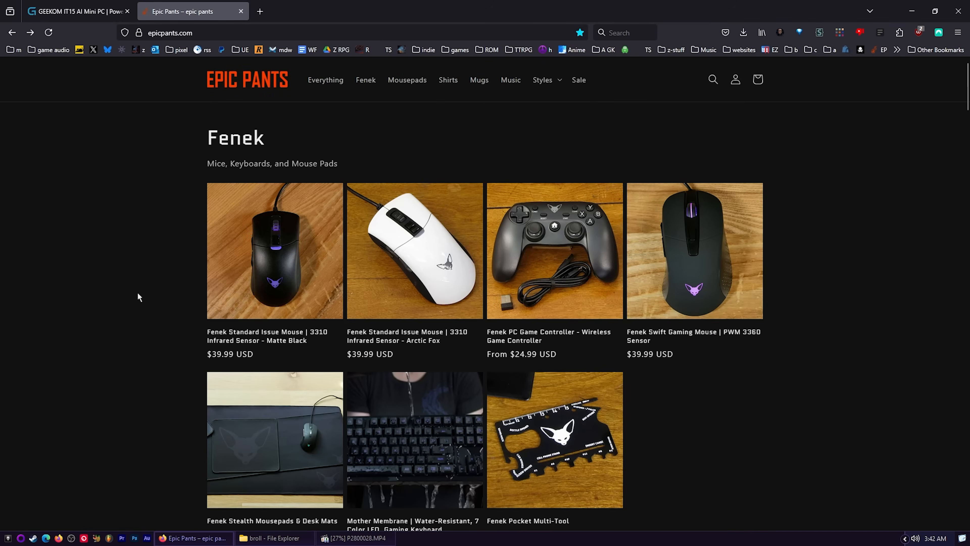
pyautogui.moveTo(275, 276)
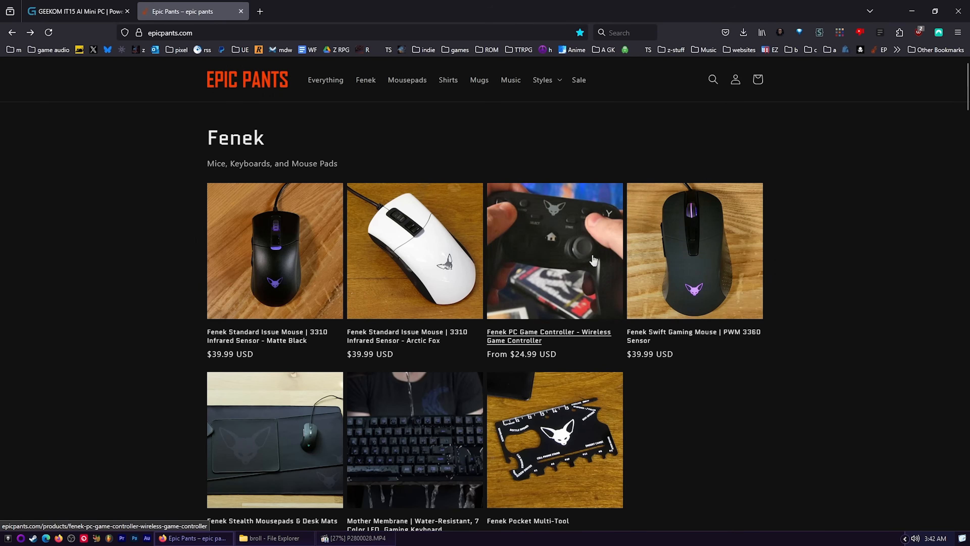
pyautogui.moveTo(577, 259)
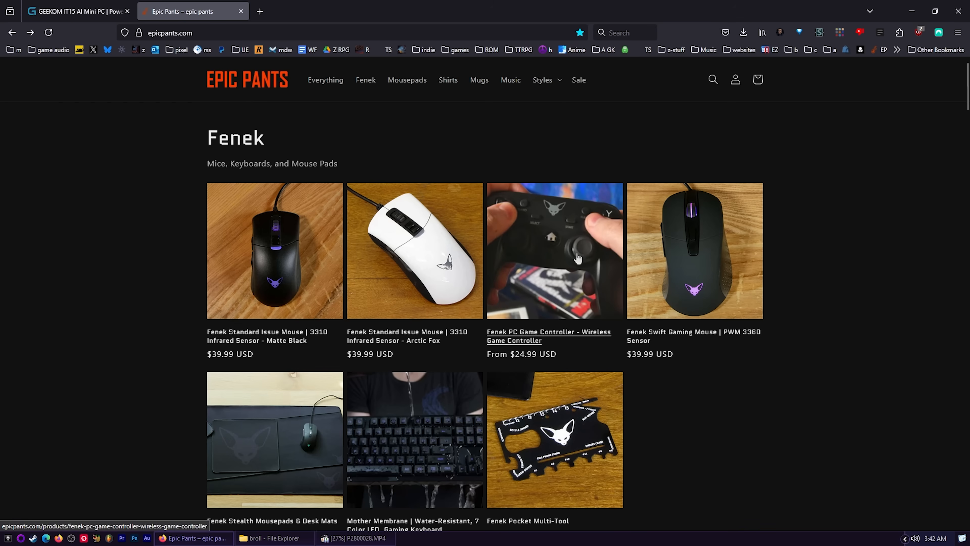